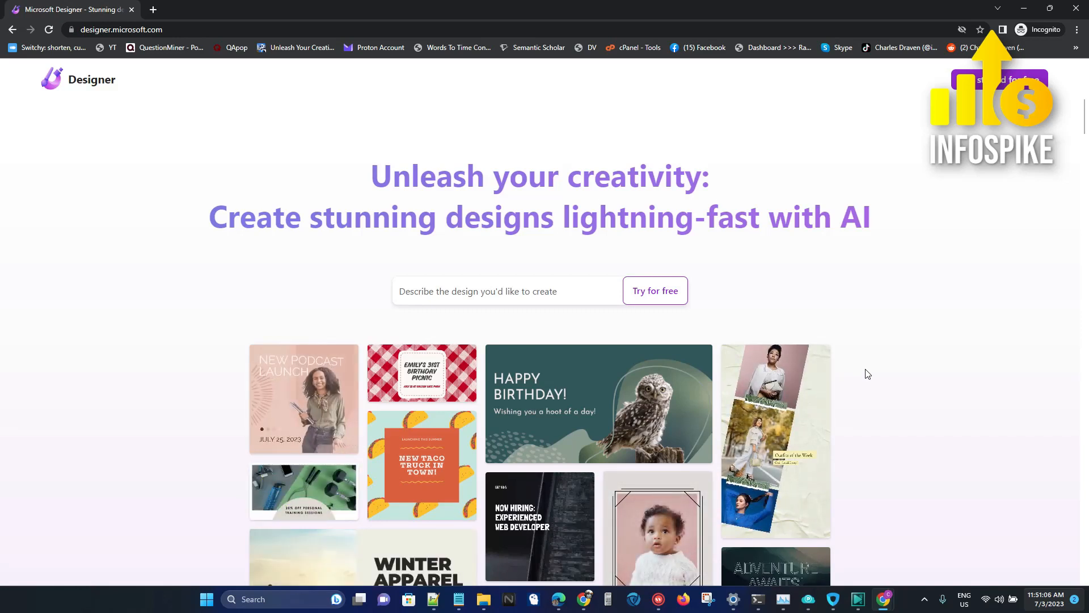
pyautogui.moveTo(421, 373)
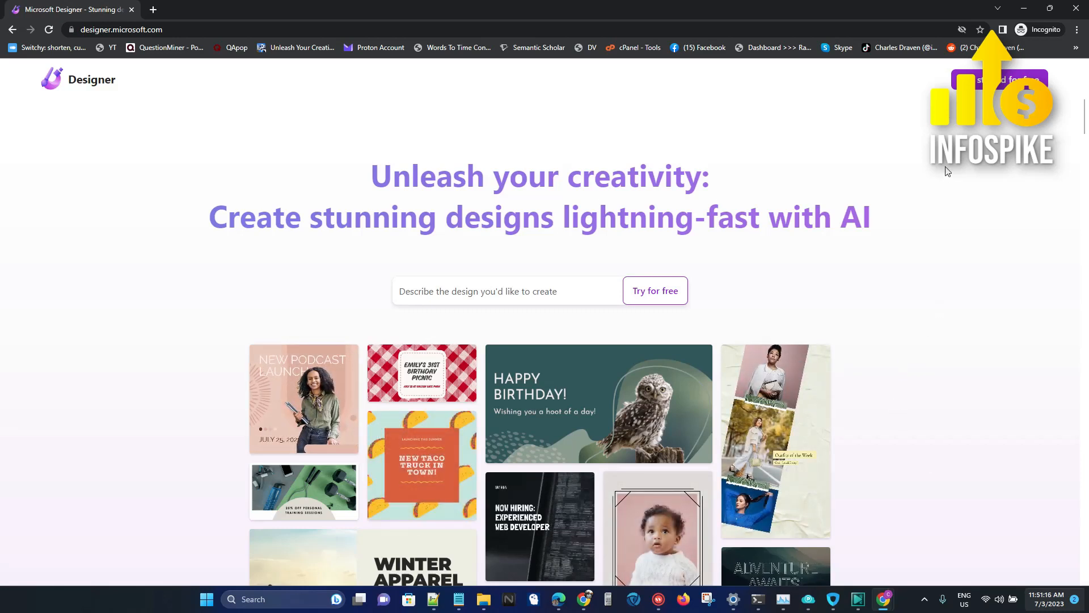
# Reach Designer's design description page, then switch the browser to the Bing tab.
pyautogui.click(653, 290)
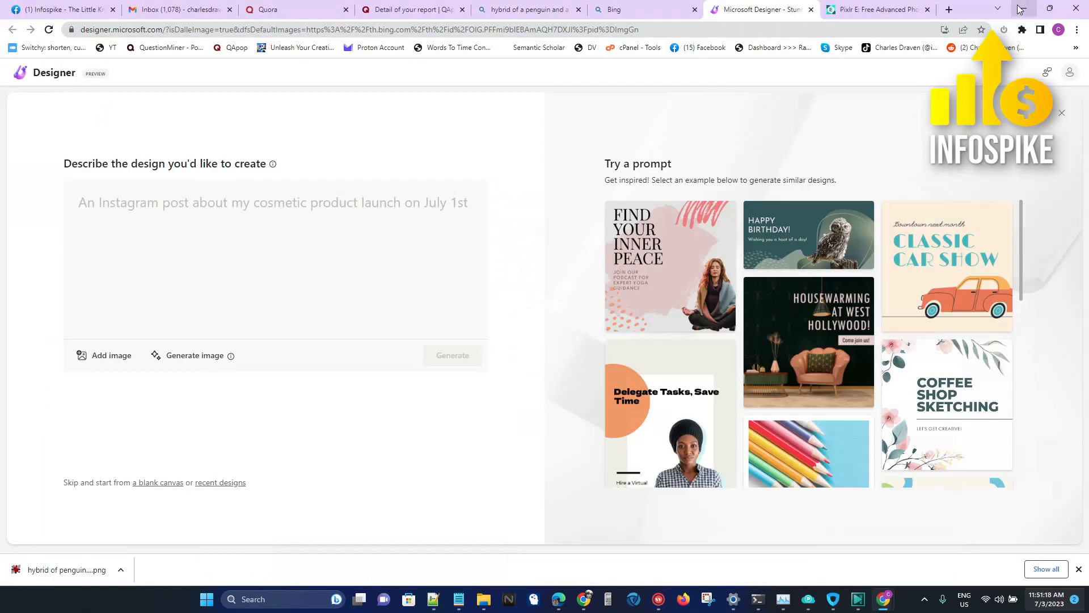
pyautogui.click(639, 10)
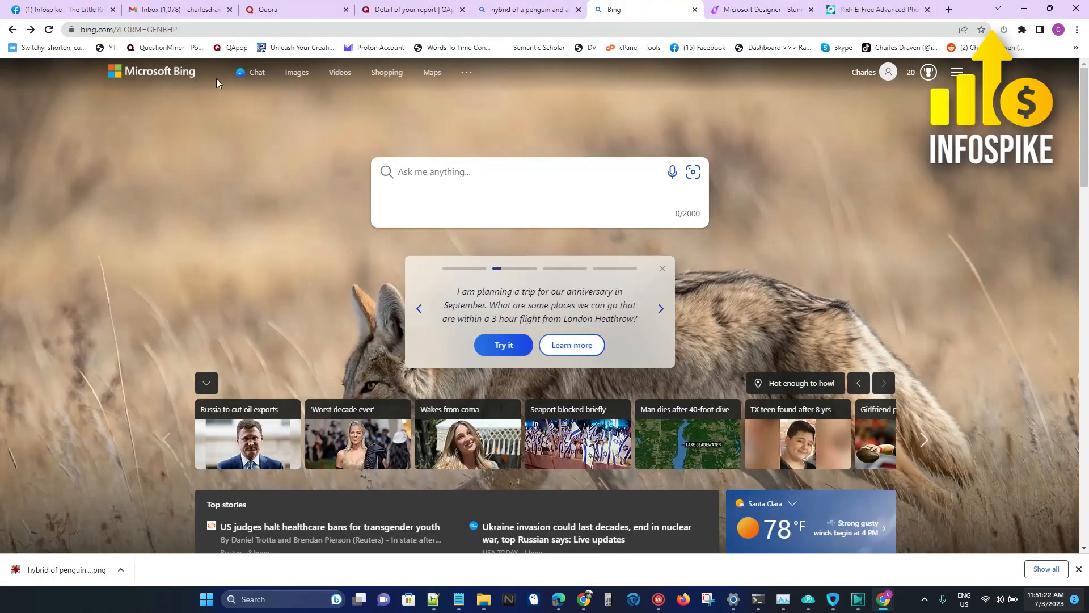
# Launch Bing Image Creator from the Bing navigation bar.
pyautogui.click(296, 72)
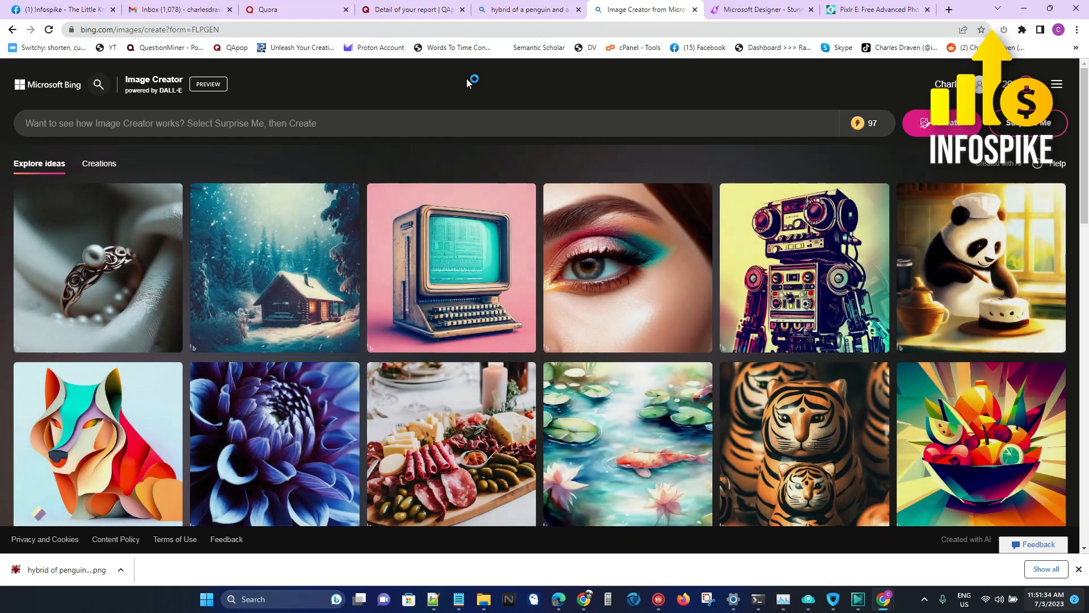
pyautogui.moveTo(466, 83)
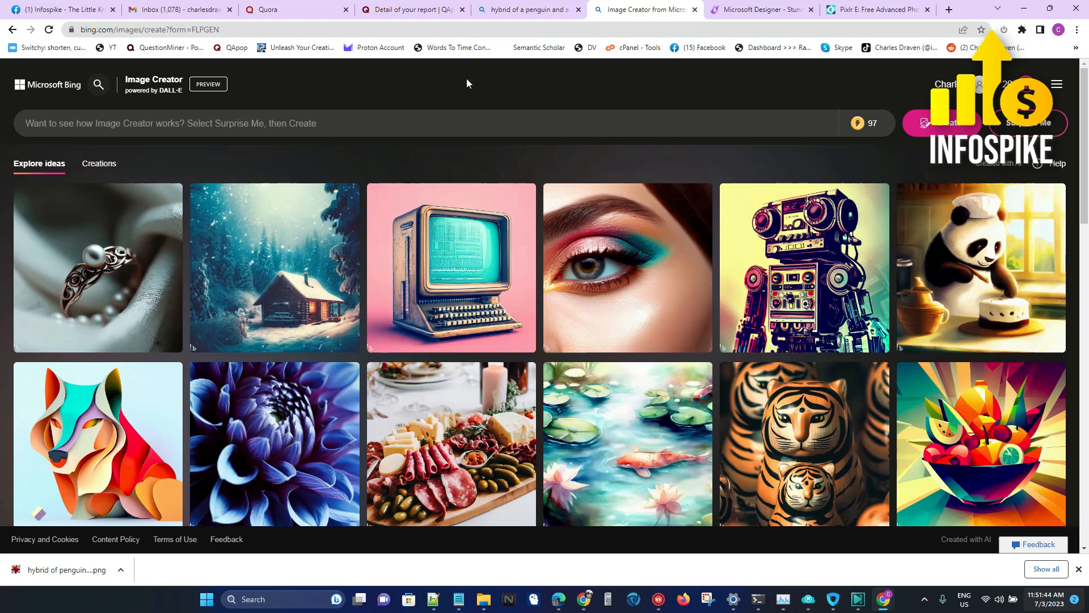
pyautogui.moveTo(380, 112)
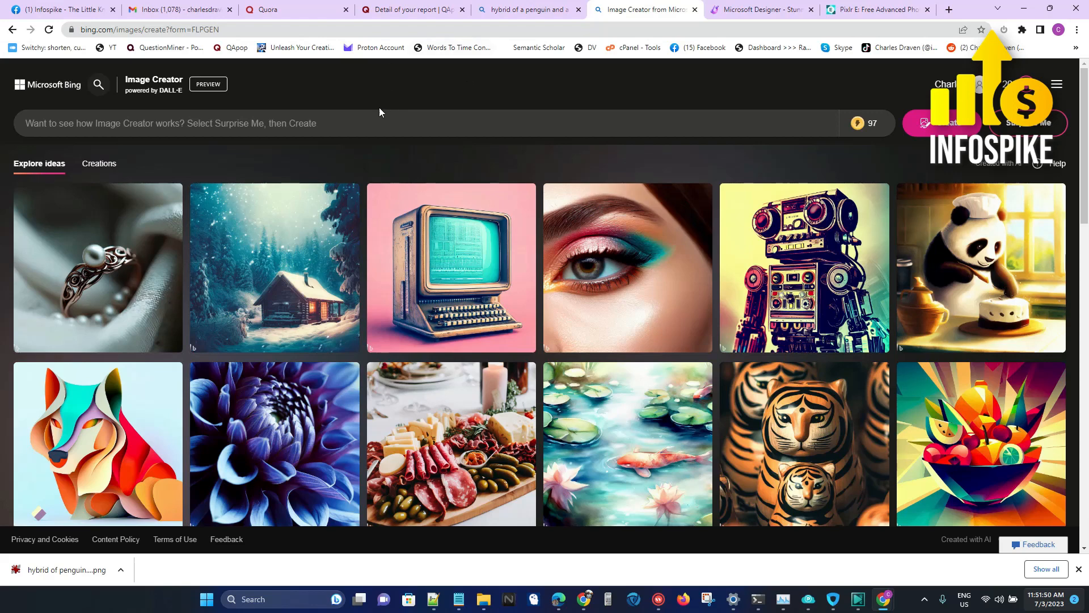
# Enter the image prompt 'hybrid of a penguin and a koala' in Image Creator.
pyautogui.click(377, 122)
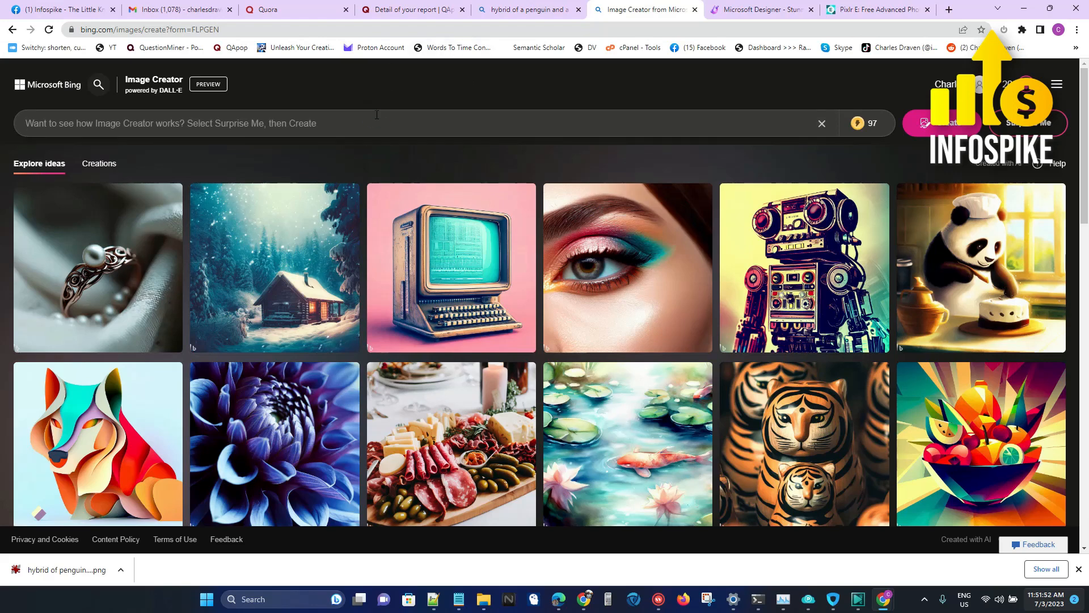
pyautogui.write('hyb')
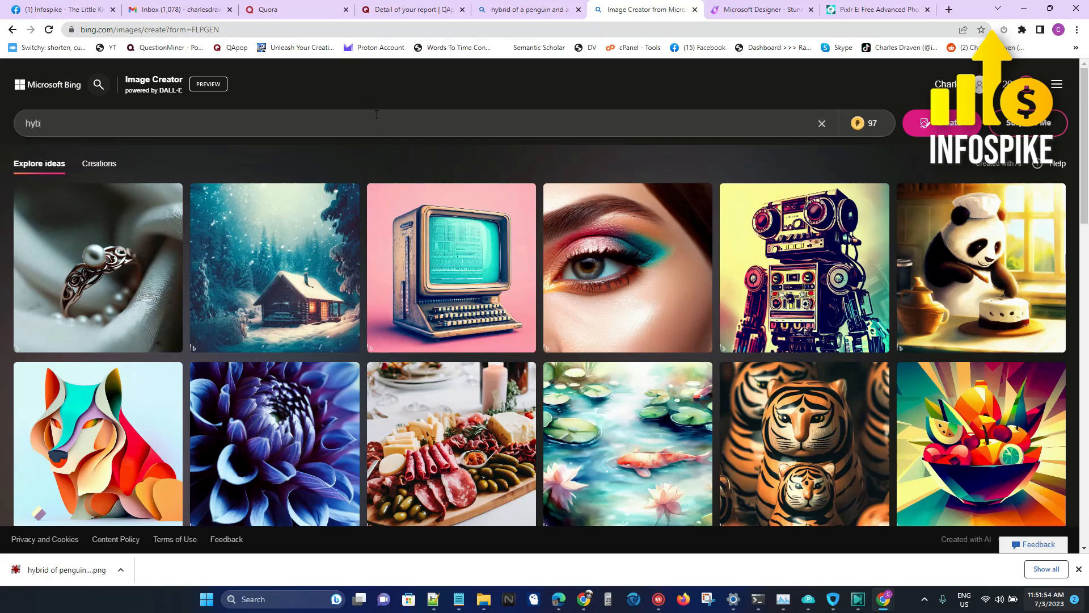
pyautogui.write('hybrid of a p')
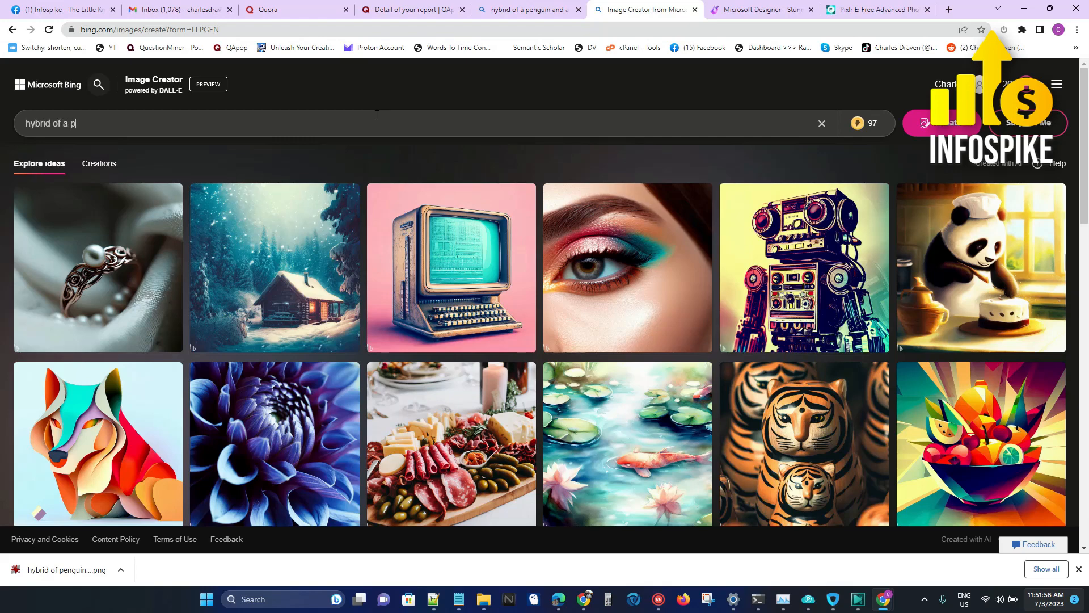
pyautogui.write('enguin and')
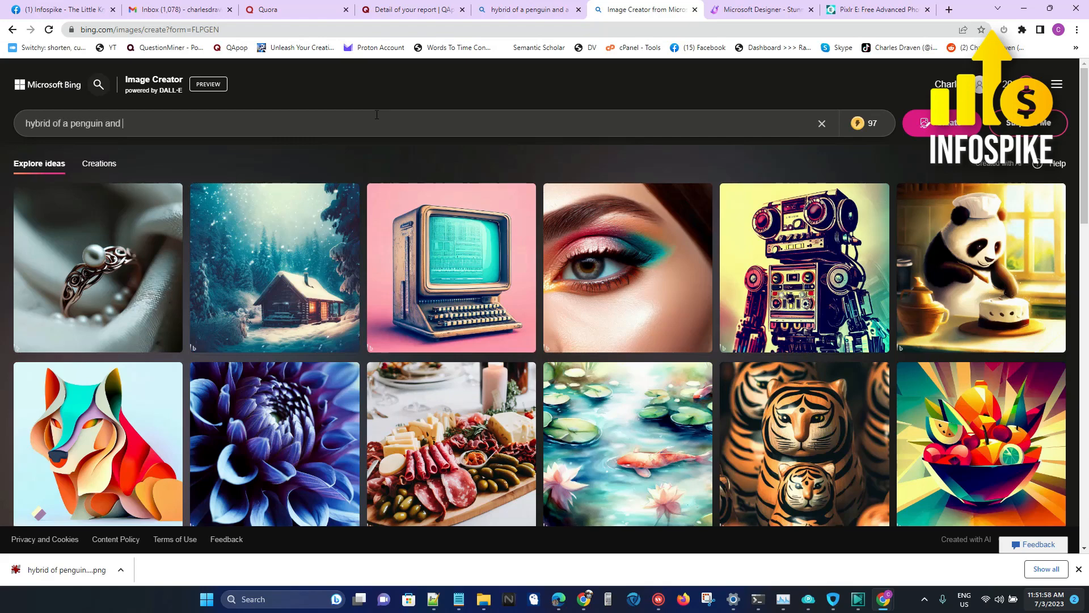
pyautogui.write('a koala')
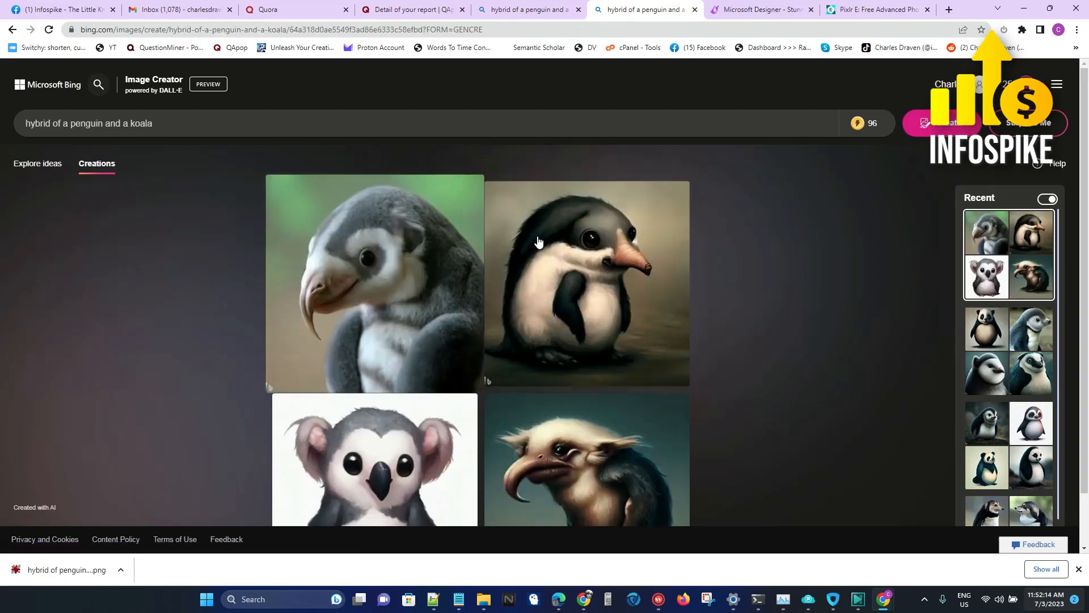
pyautogui.moveTo(775, 297)
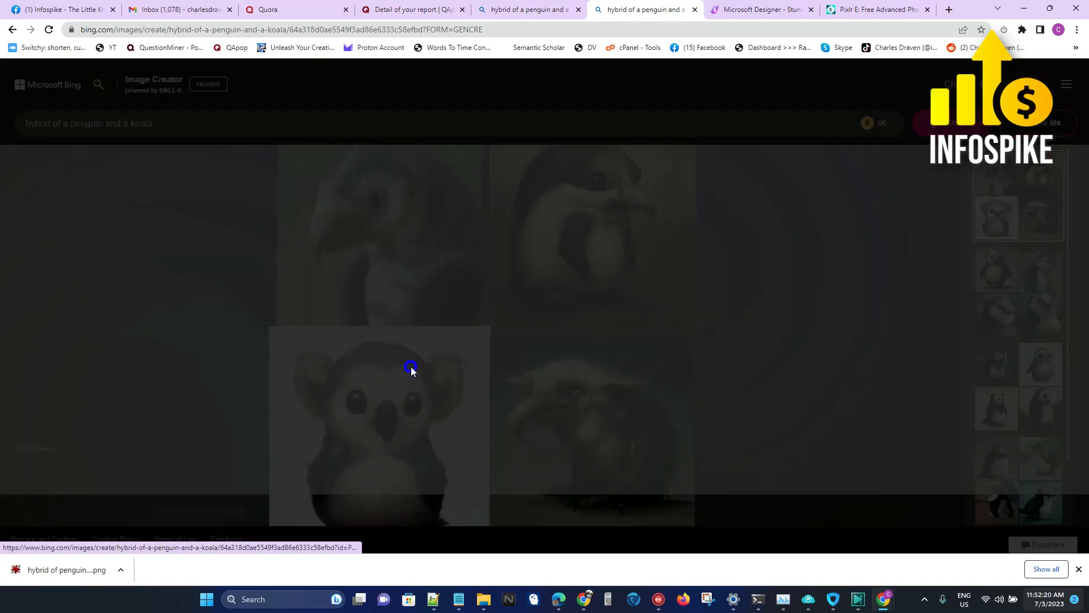
# Send the big-eared penguin–koala image into Microsoft Designer via Customize.
pyautogui.click(411, 367)
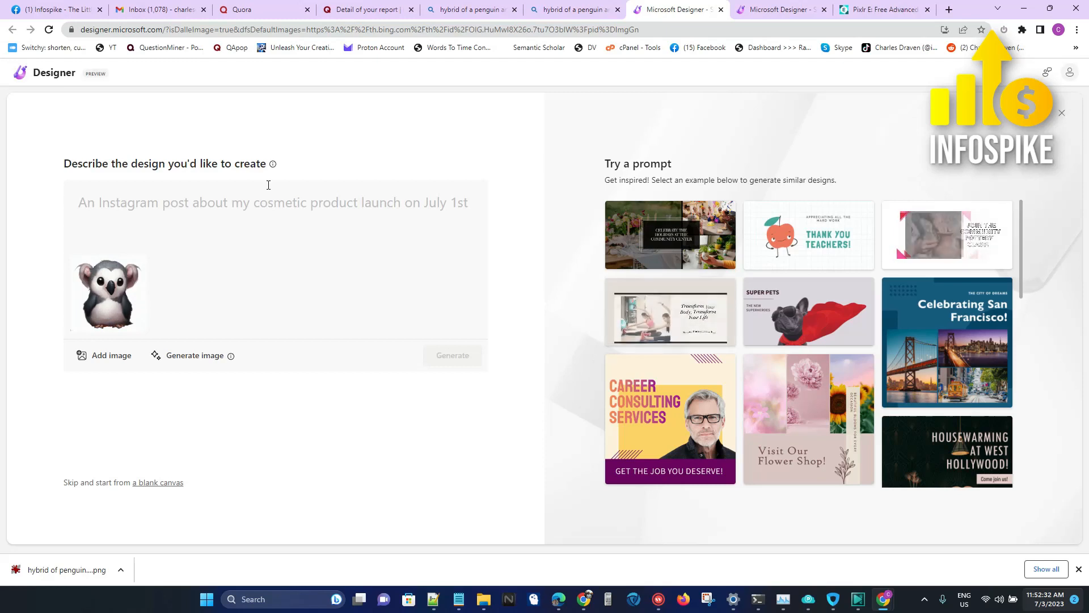
pyautogui.click(453, 355)
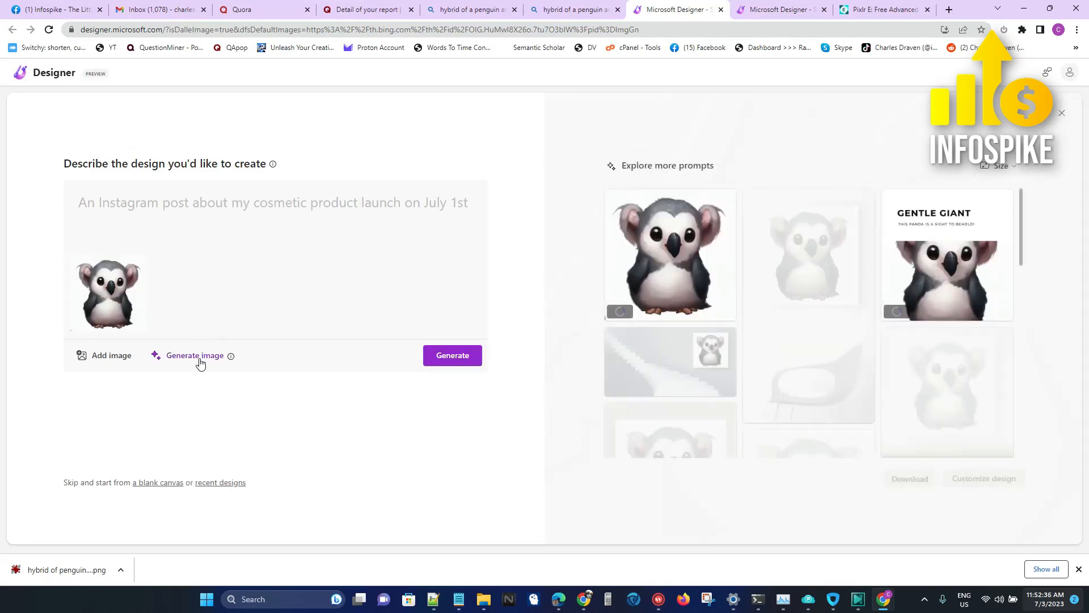
# Generate images in Designer from the description 'penguin hybrid with a bear'.
pyautogui.click(194, 355)
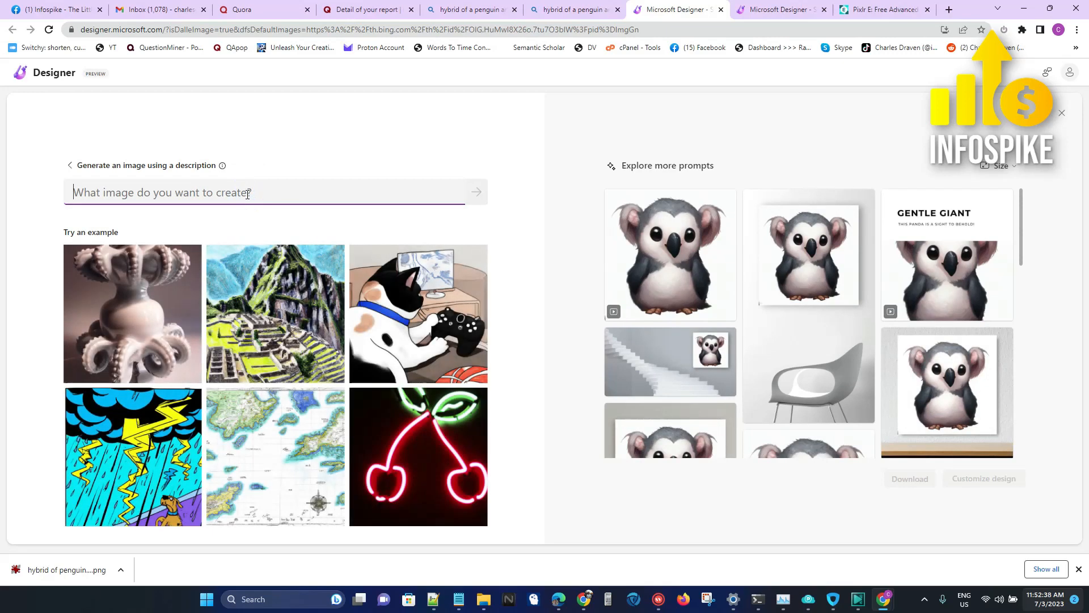
pyautogui.write('penguin hybrid')
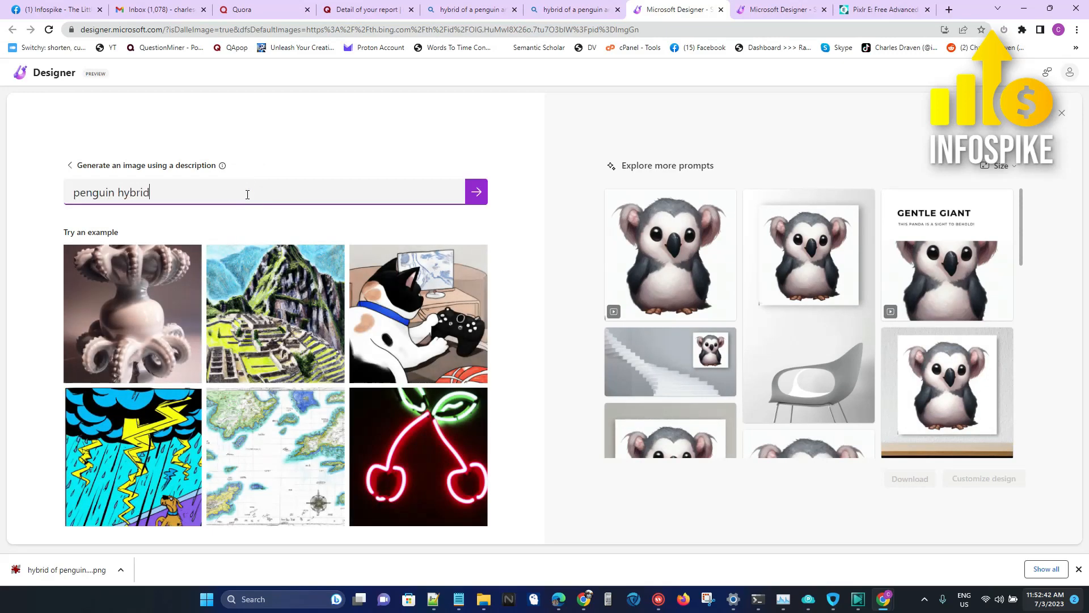
pyautogui.write('with a b')
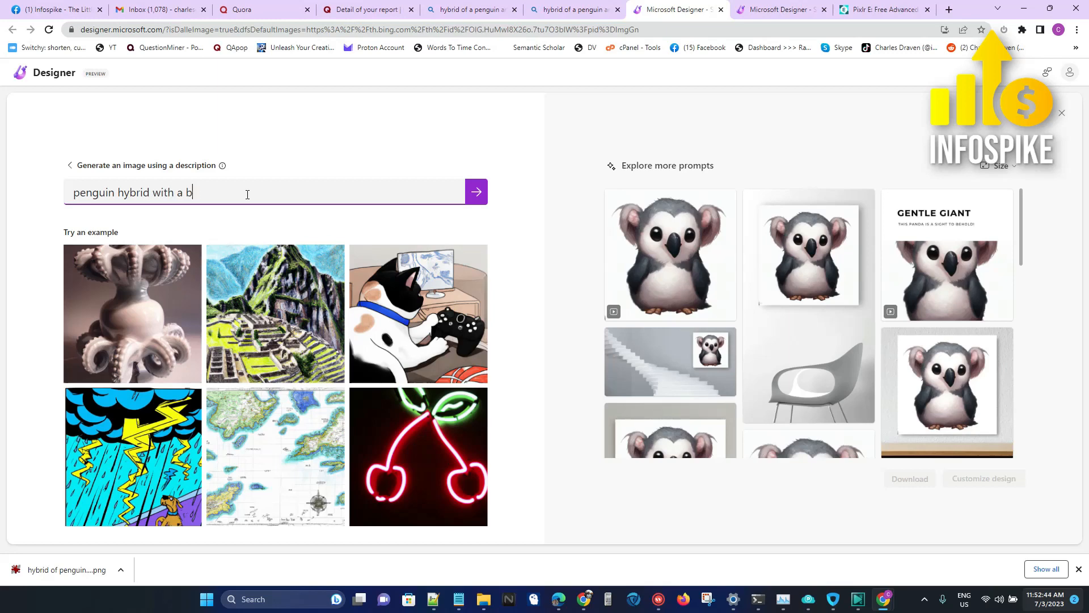
pyautogui.write('ear')
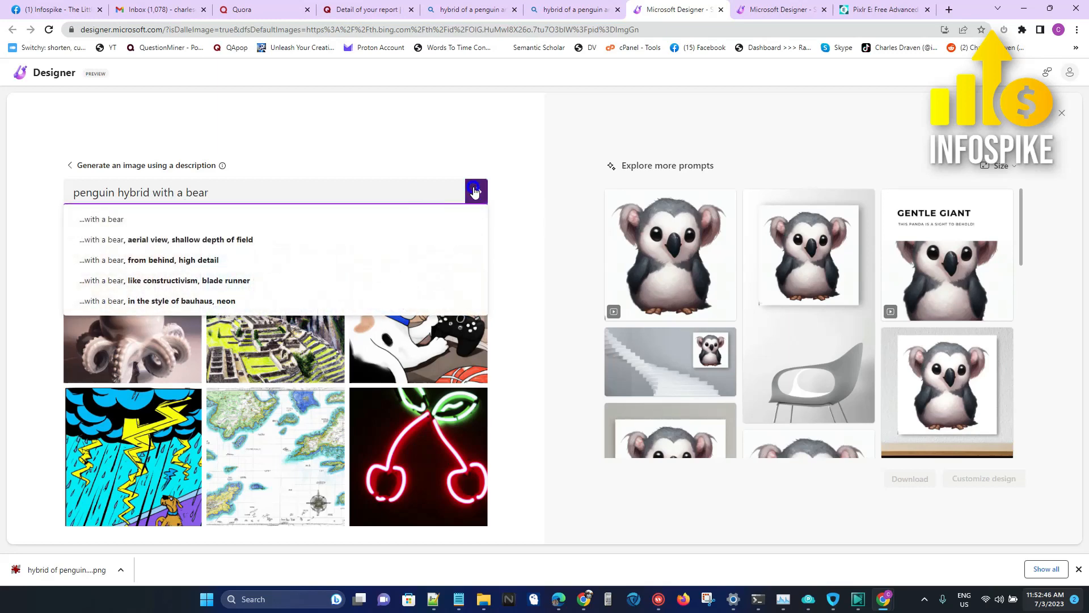
pyautogui.click(476, 193)
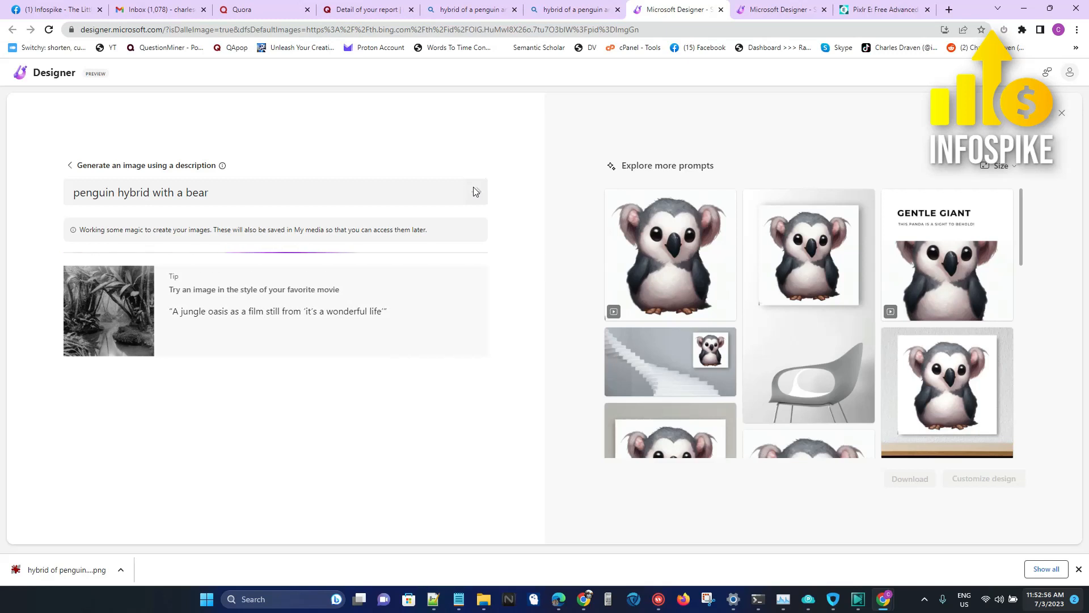
pyautogui.click(475, 193)
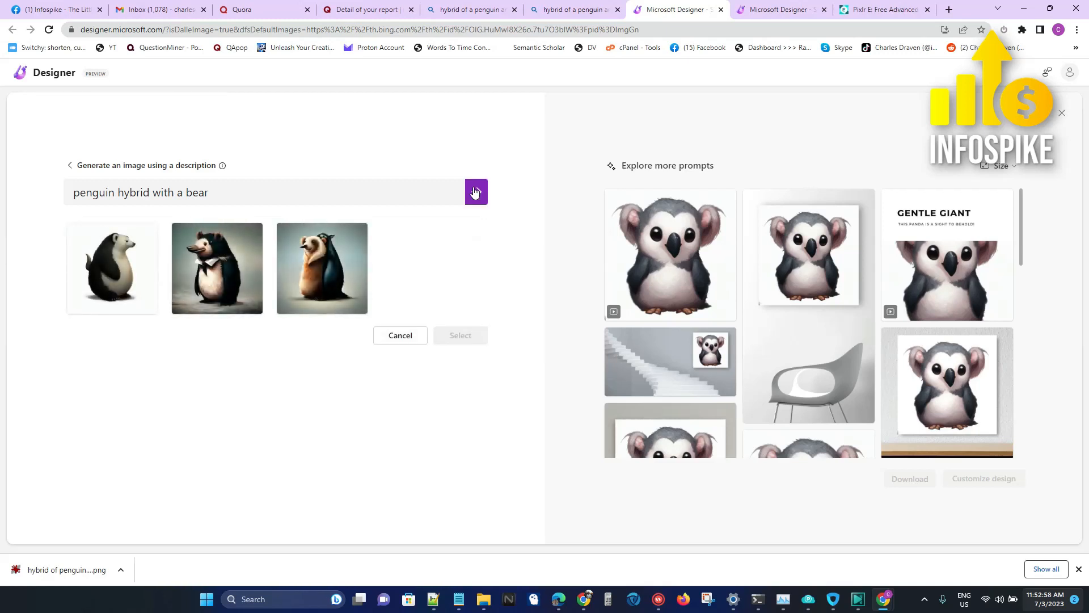
# Add the black-and-white penguin–bear result to the design beside the koala hybrid.
pyautogui.click(112, 268)
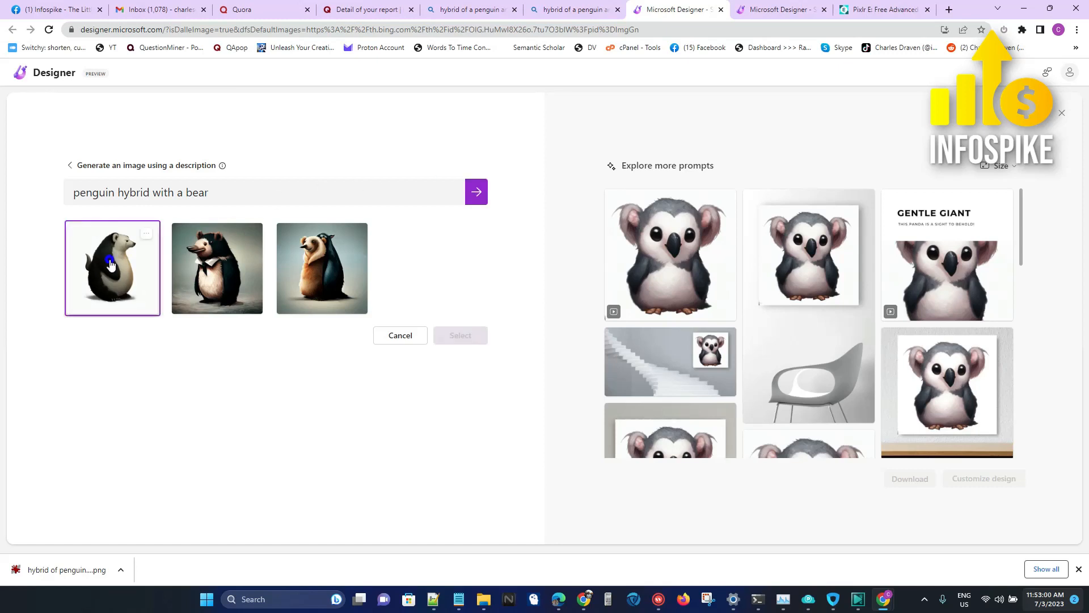
pyautogui.click(401, 334)
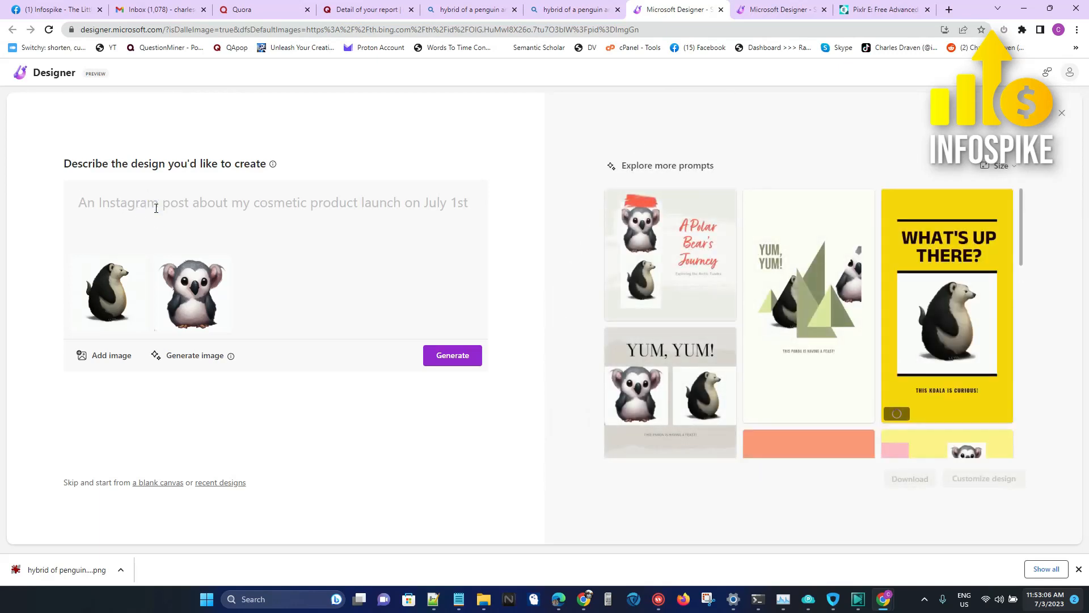
# Generate designs from the prompt 'Create youtube thumbnail about penguin hybrid' with both images.
pyautogui.write('Create')
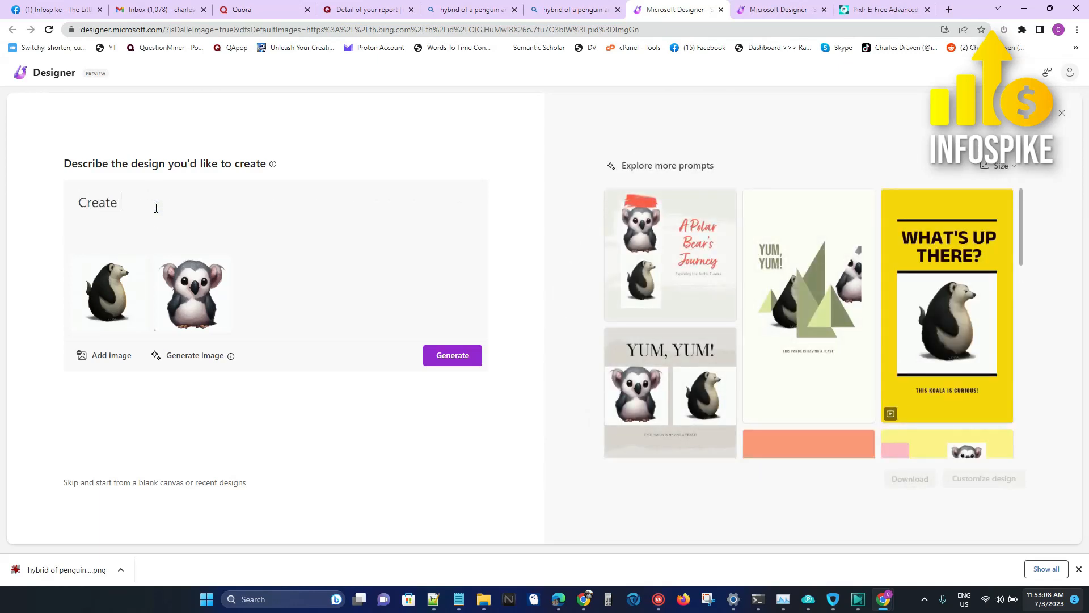
pyautogui.write('youtube h')
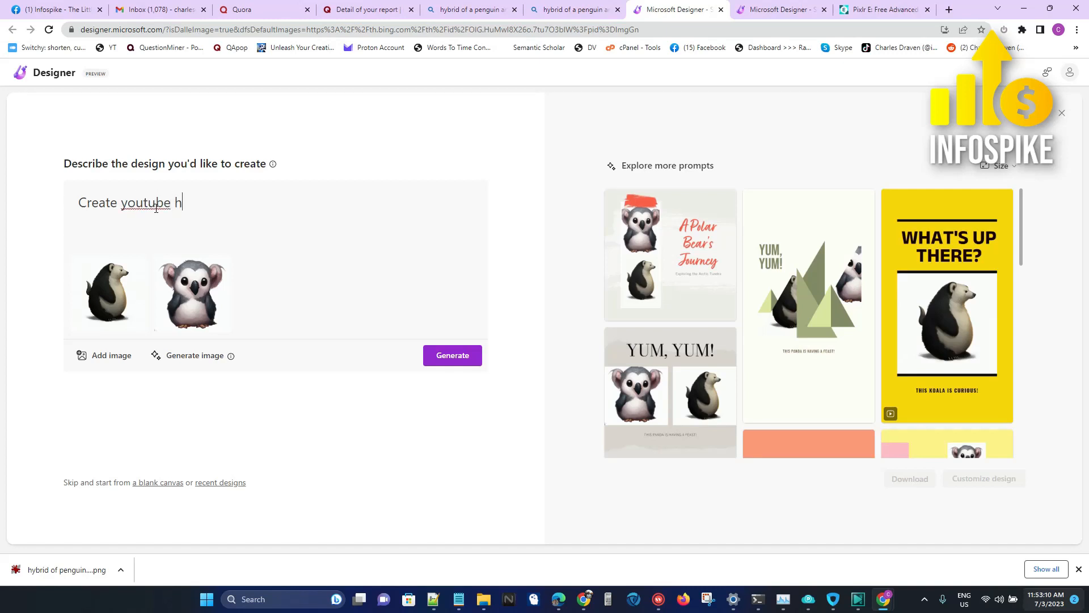
pyautogui.write('thumbnail')
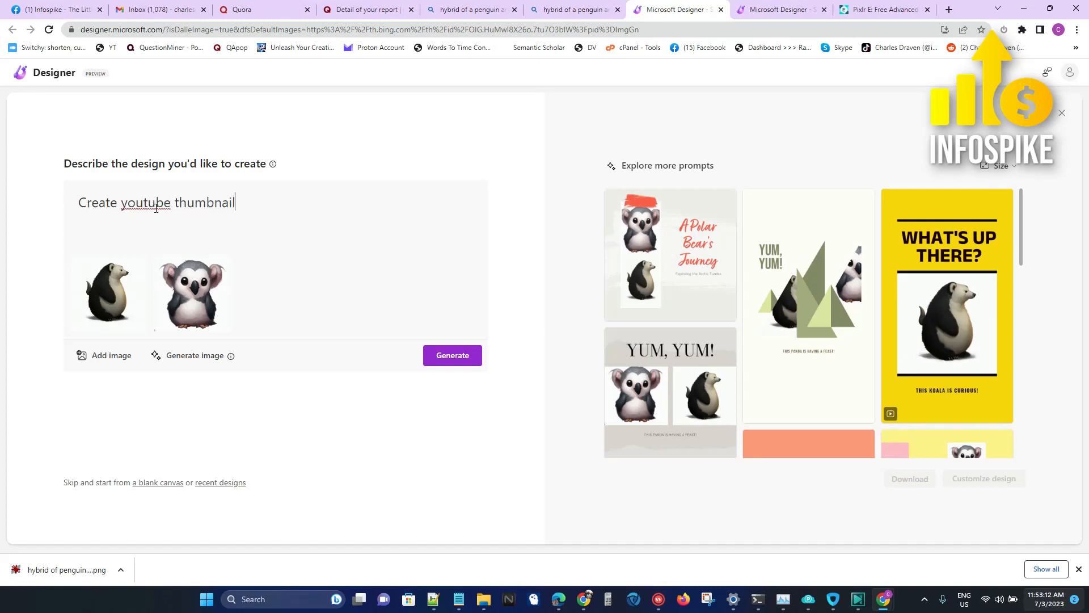
pyautogui.write('about pen')
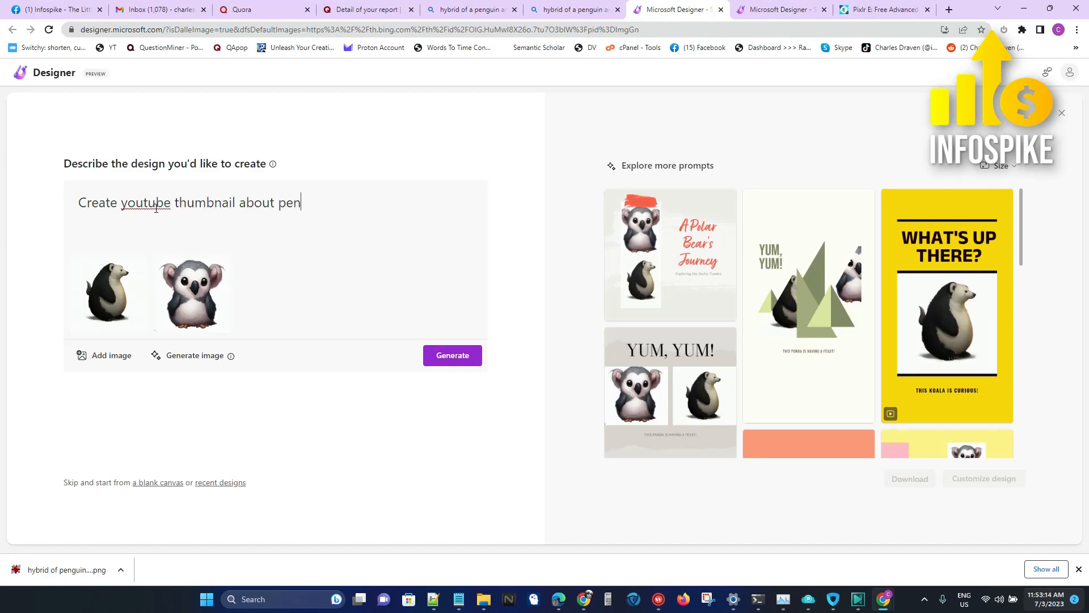
pyautogui.write('guin')
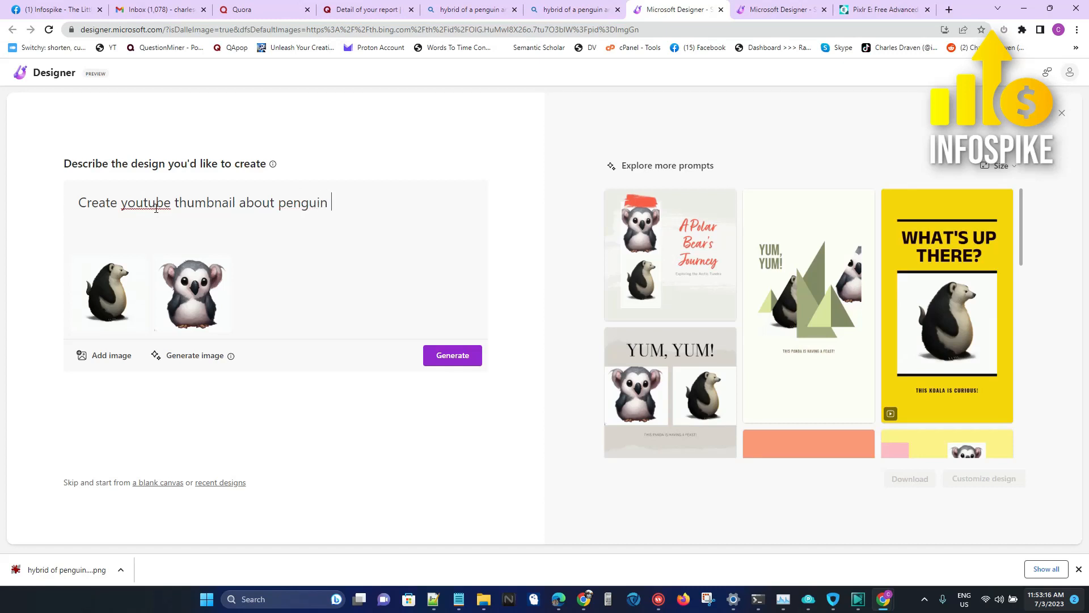
pyautogui.write('hybrid')
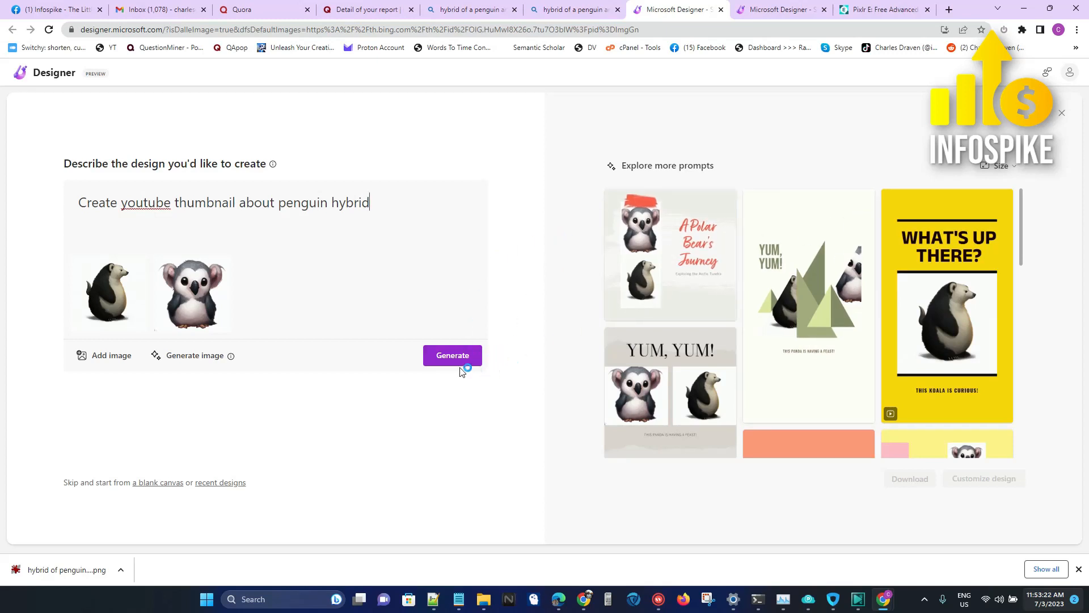
pyautogui.click(453, 355)
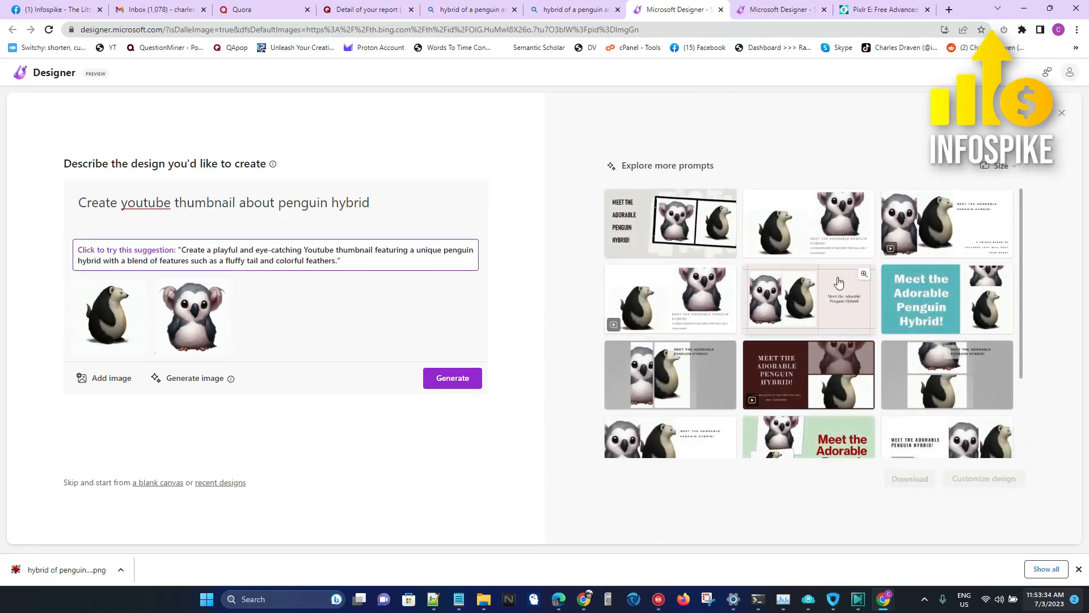
pyautogui.moveTo(782, 250)
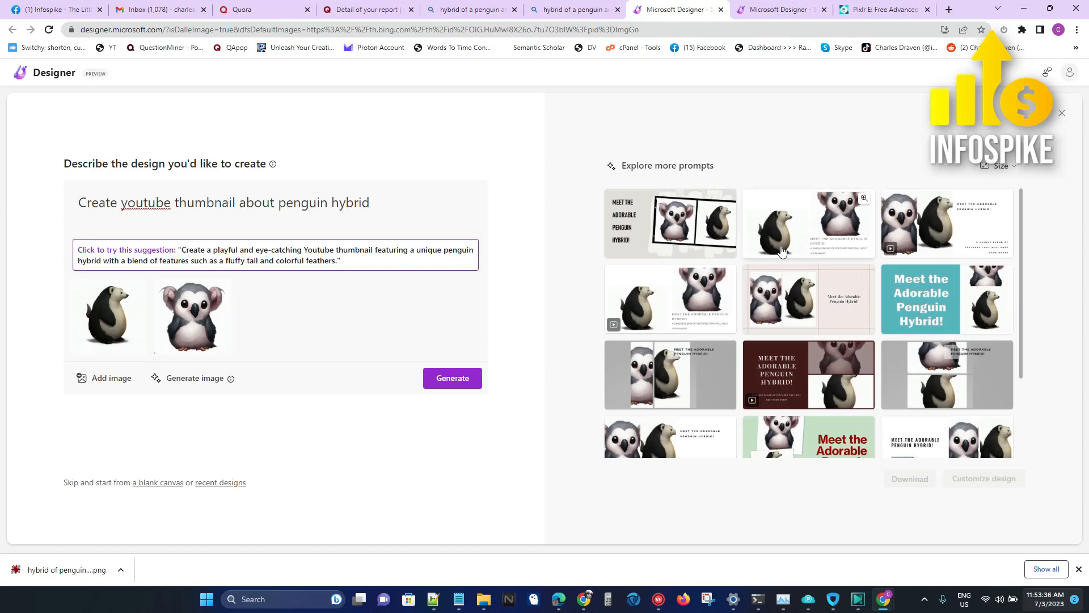
pyautogui.moveTo(986, 184)
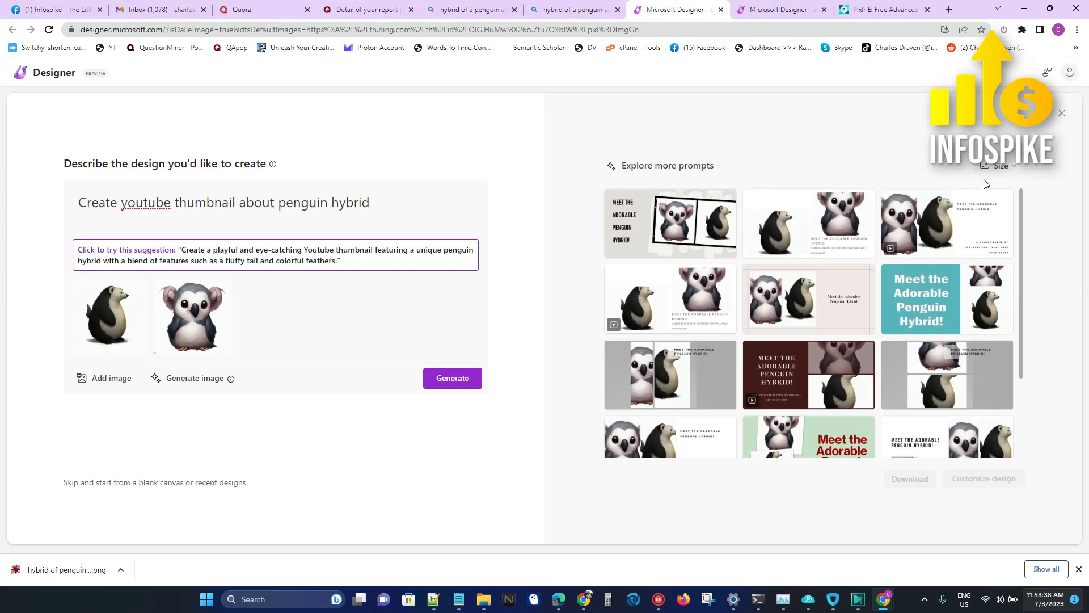
pyautogui.moveTo(983, 282)
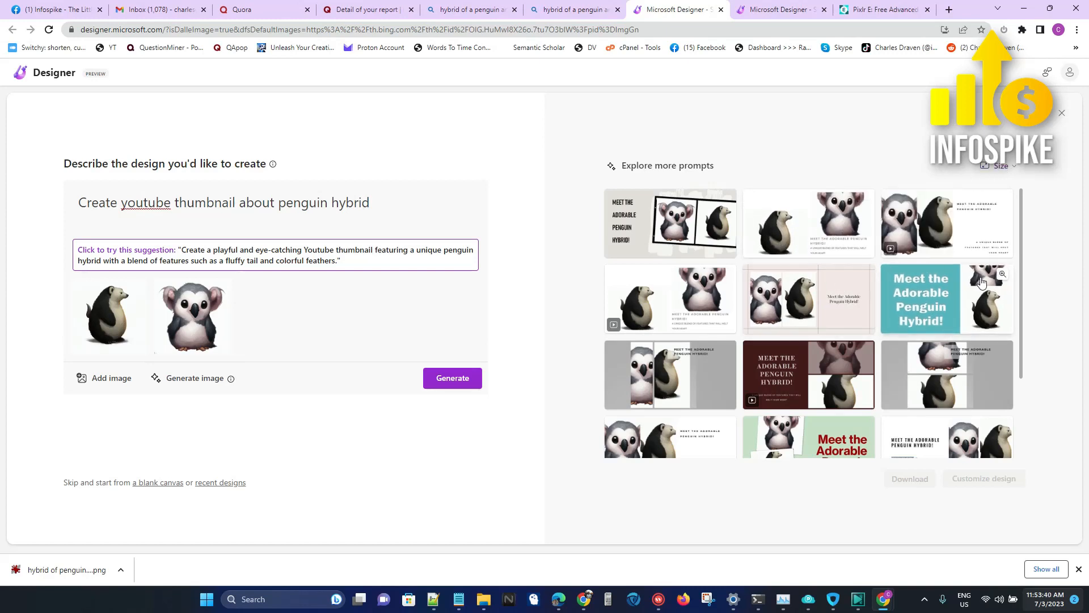
pyautogui.moveTo(646, 234)
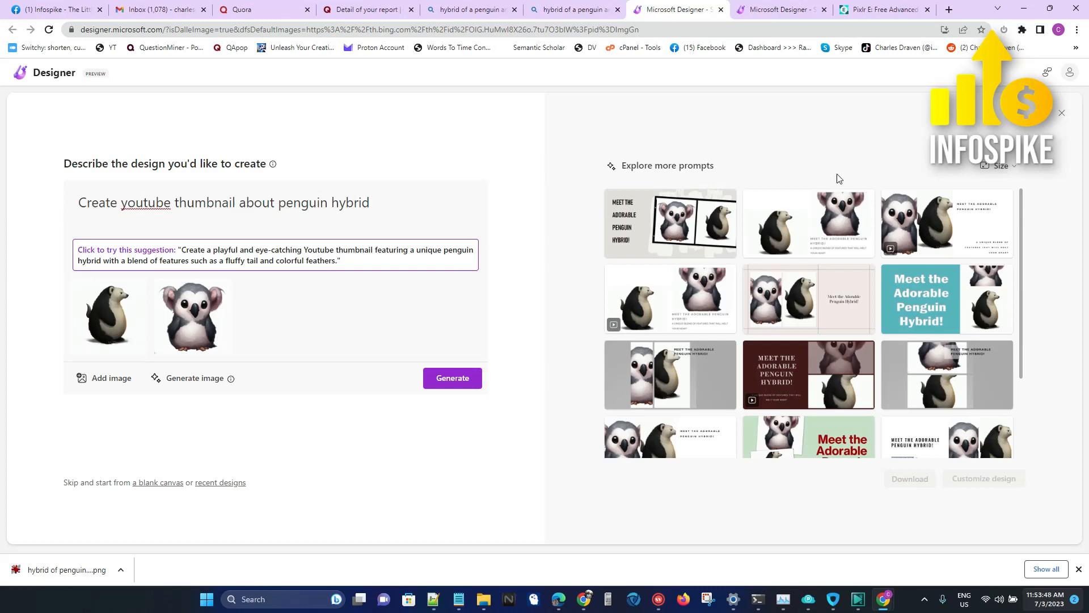
# Check the size options, then pick the green 'Meet the Adorable Penguin Hybrid!' design.
pyautogui.click(1002, 166)
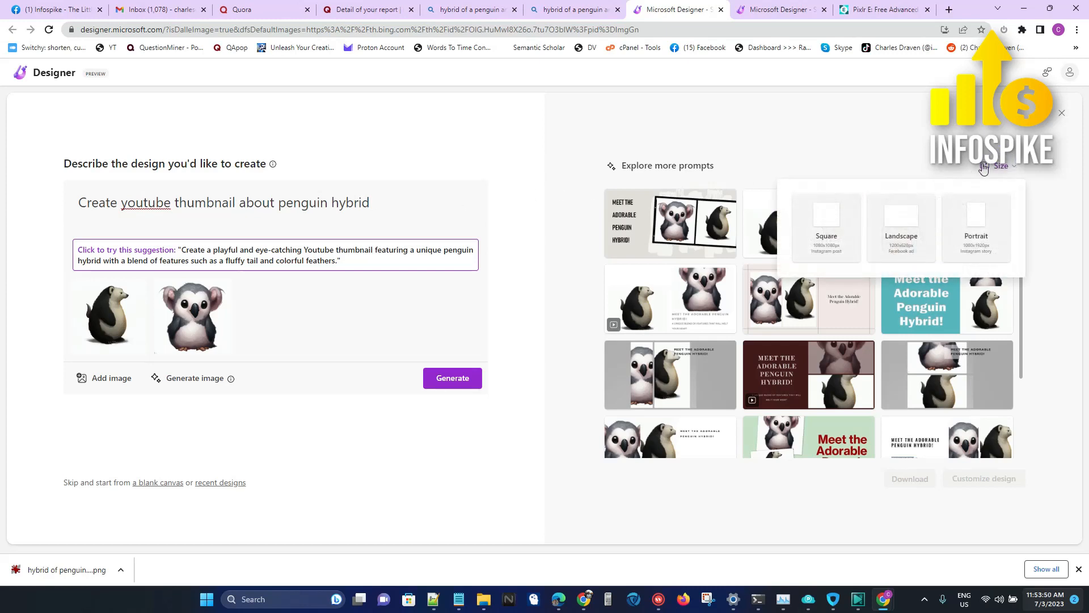
pyautogui.click(814, 116)
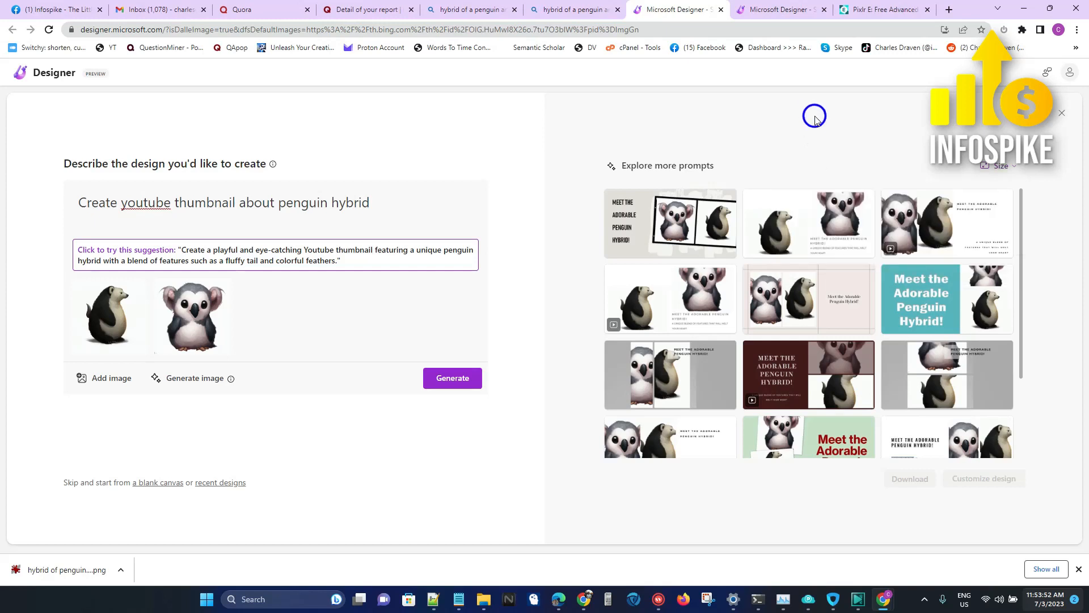
pyautogui.moveTo(1020, 261)
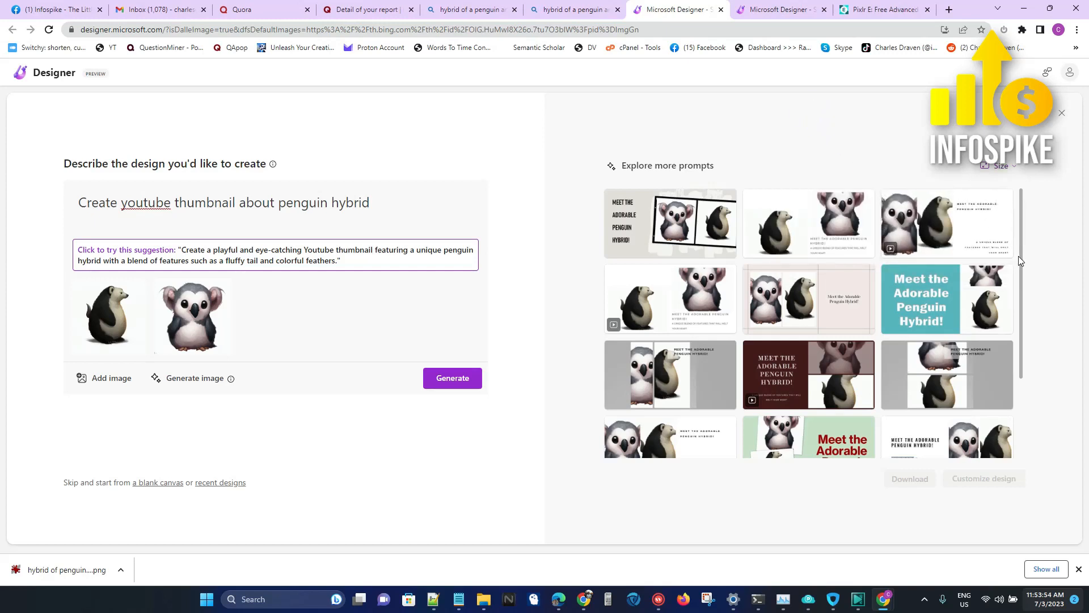
pyautogui.scroll(-3)
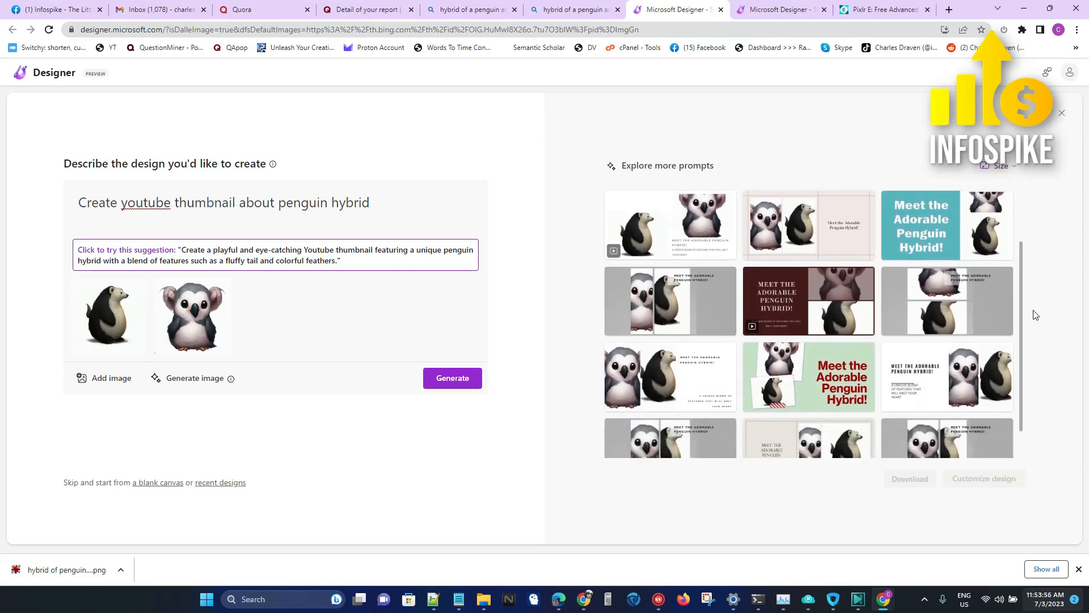
pyautogui.scroll(-3)
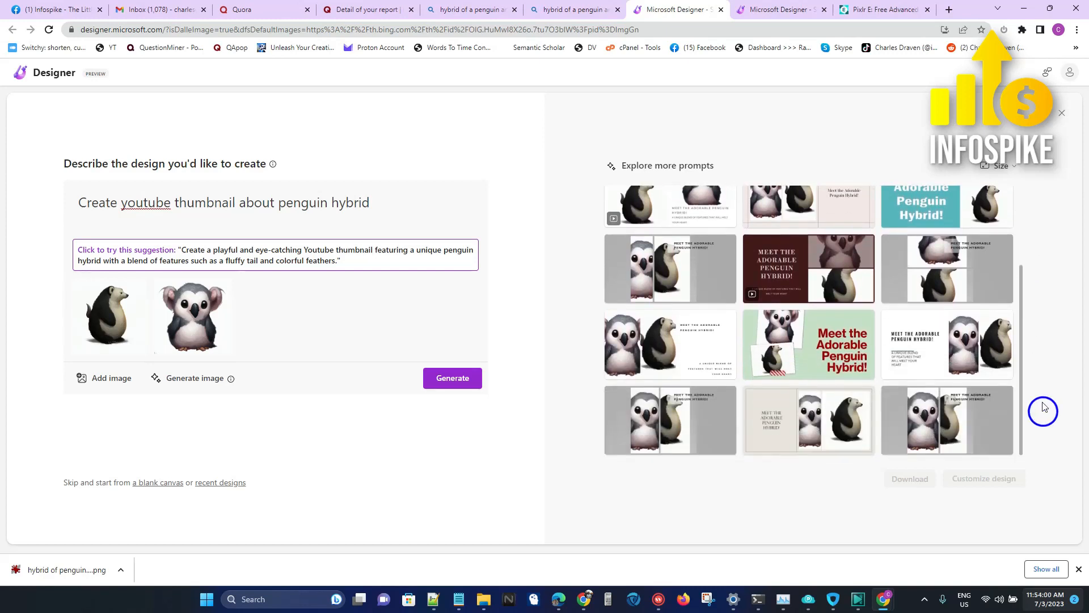
pyautogui.click(808, 343)
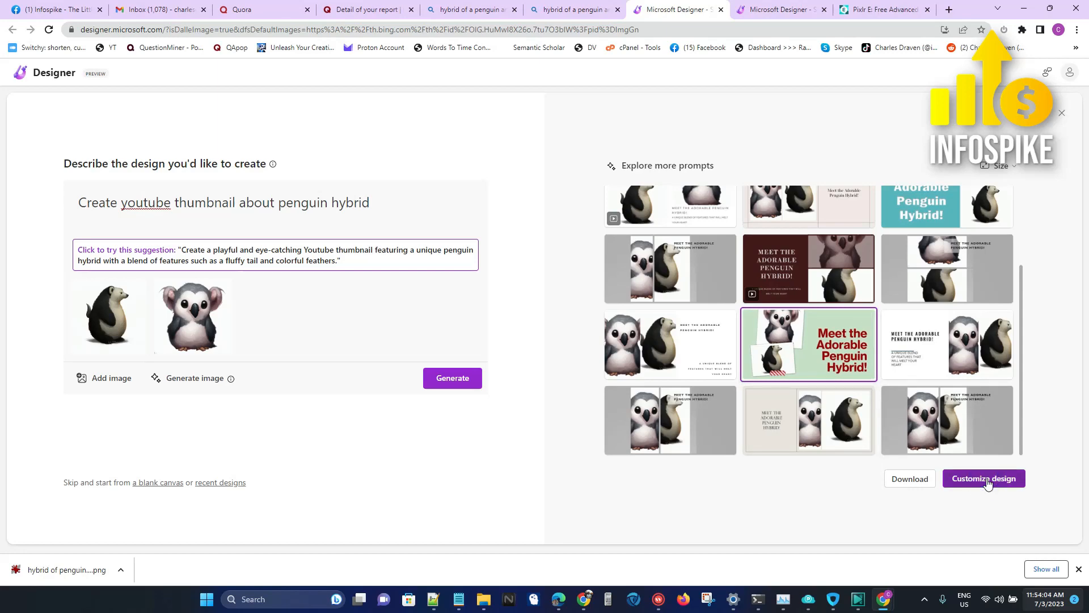
# Customize the design, remove the striped tape sticker and shorten the headline to 'Penguin Hybrid!'.
pyautogui.click(984, 478)
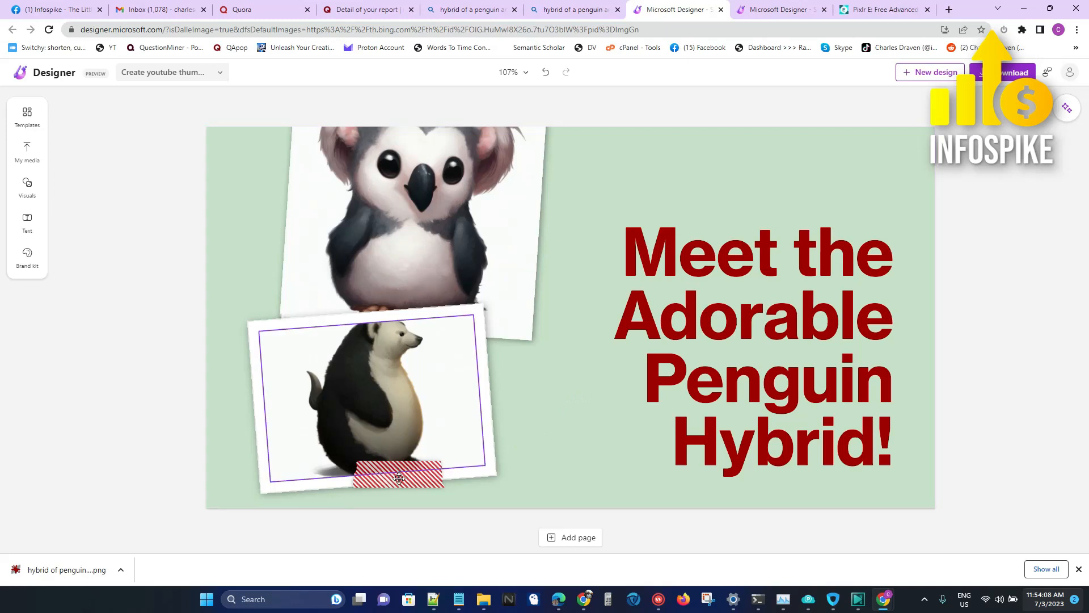
pyautogui.click(1068, 108)
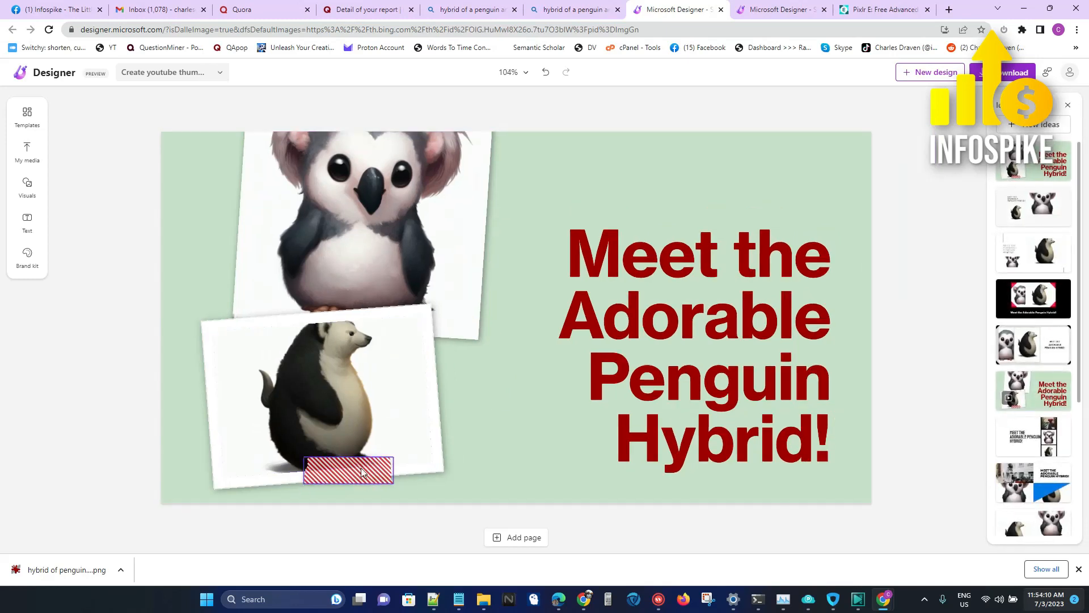
pyautogui.click(347, 470)
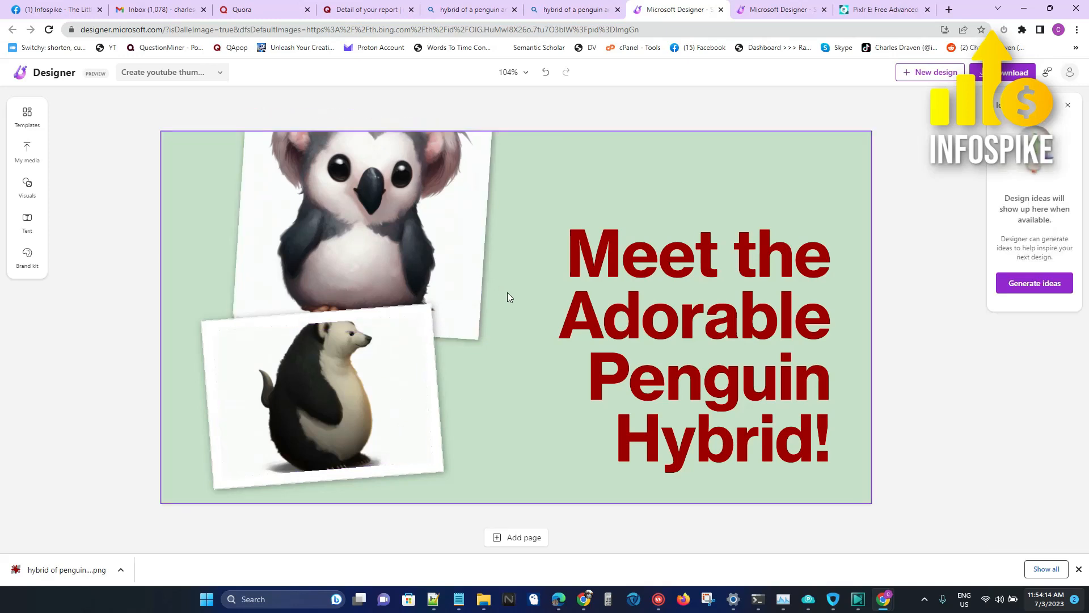
pyautogui.click(698, 329)
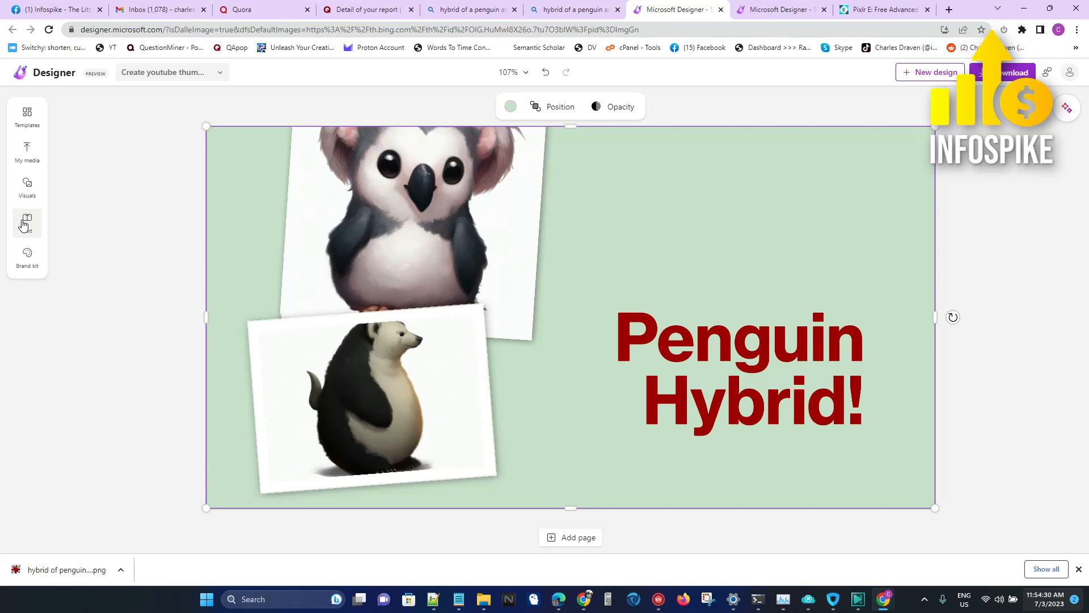
# Add a Seasonal Sale style text reading 'SHOCKING!' above the headline.
pyautogui.click(26, 222)
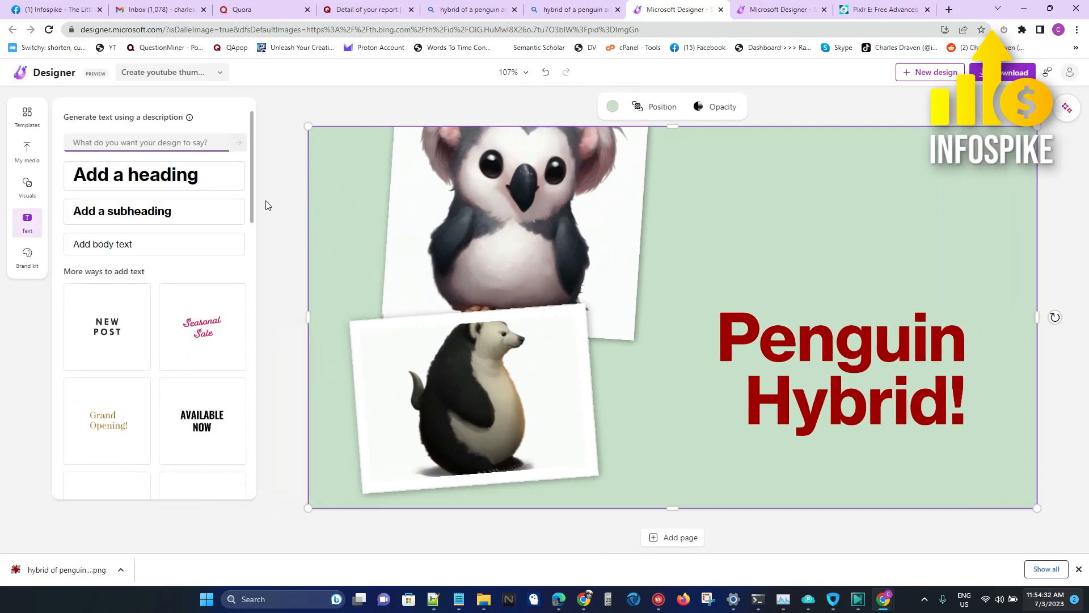
pyautogui.moveTo(201, 327)
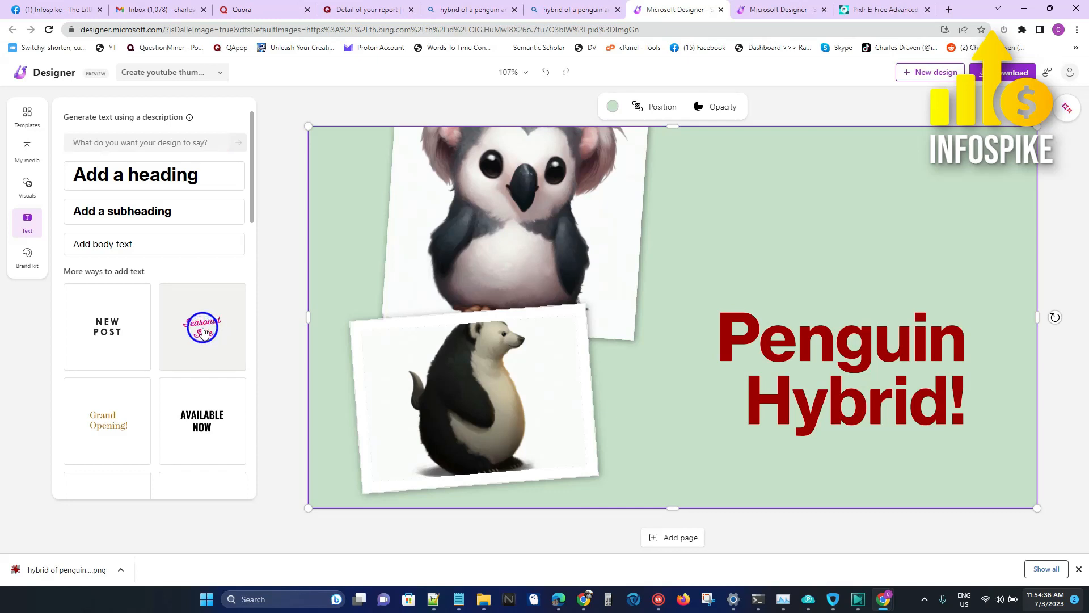
pyautogui.click(202, 327)
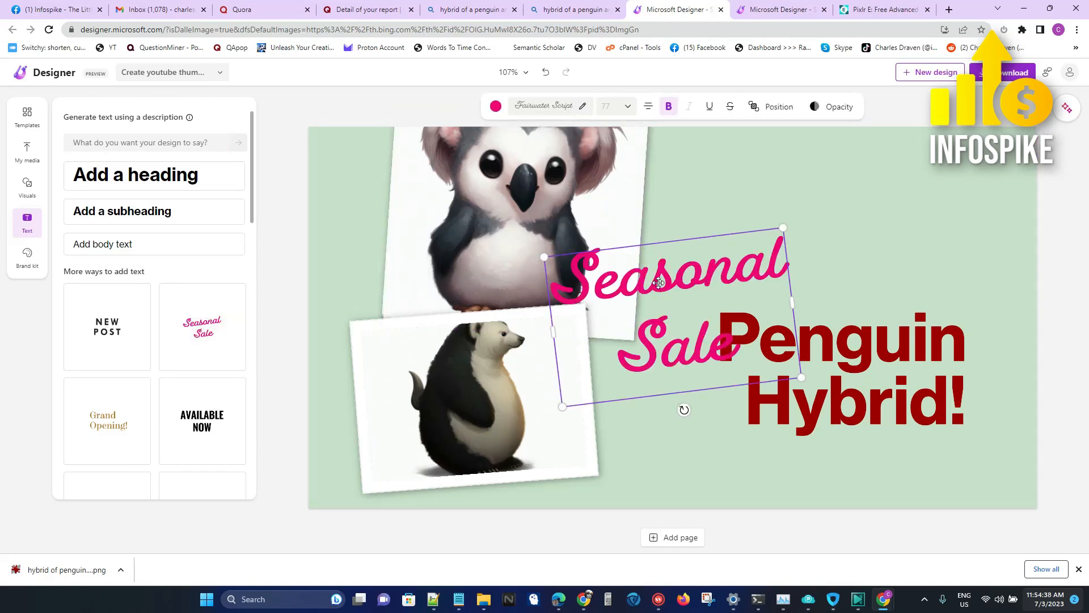
pyautogui.click(546, 107)
pyautogui.write('SHOCKING!')
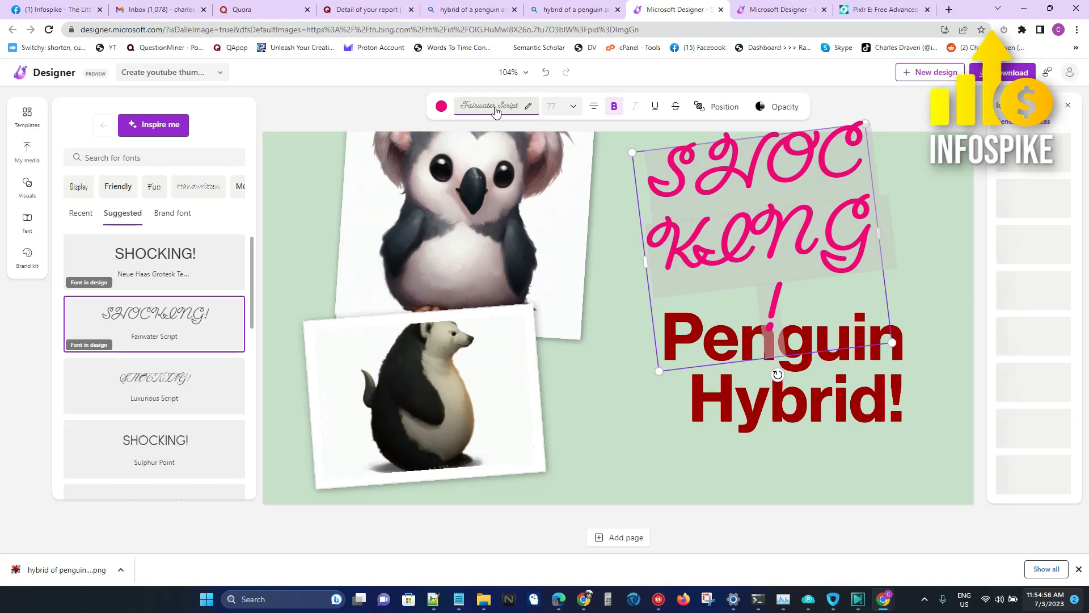
pyautogui.click(26, 221)
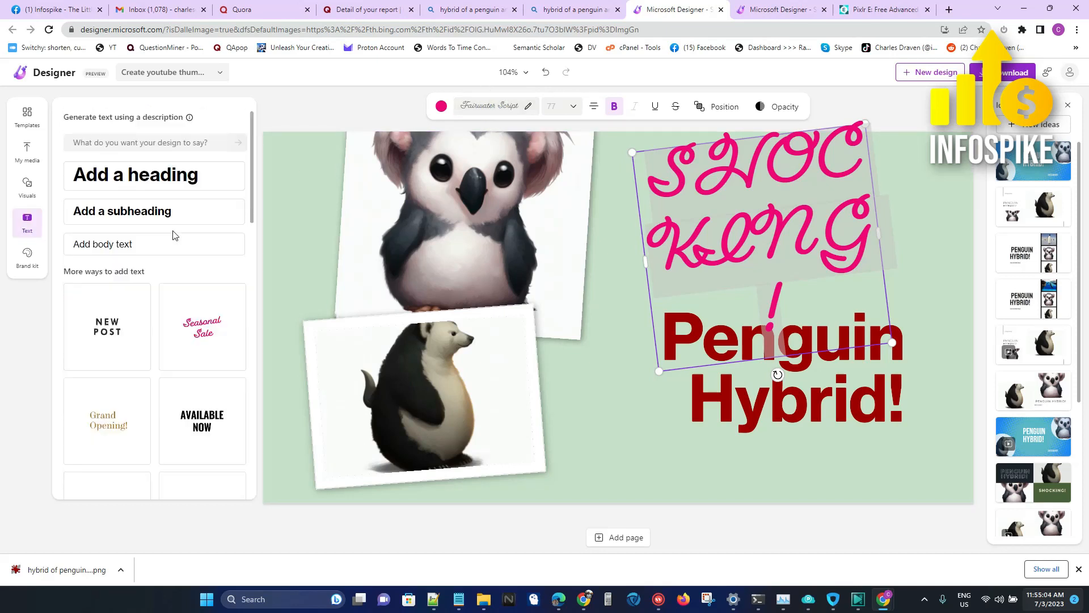
# Restyle 'SHOCKING!' in the Bangers font from the Friendly category.
pyautogui.click(491, 107)
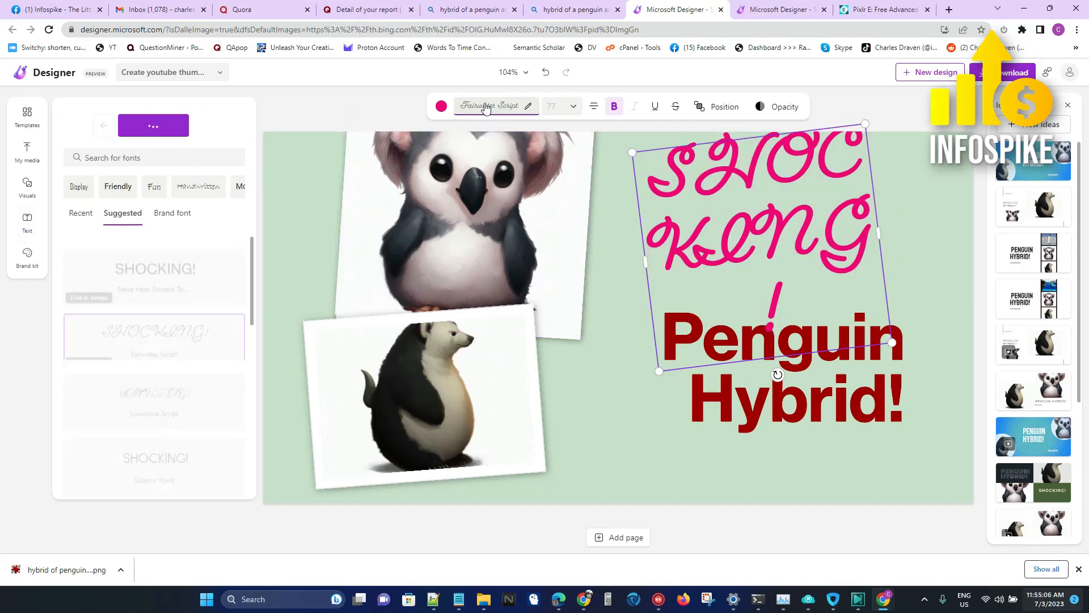
pyautogui.click(117, 186)
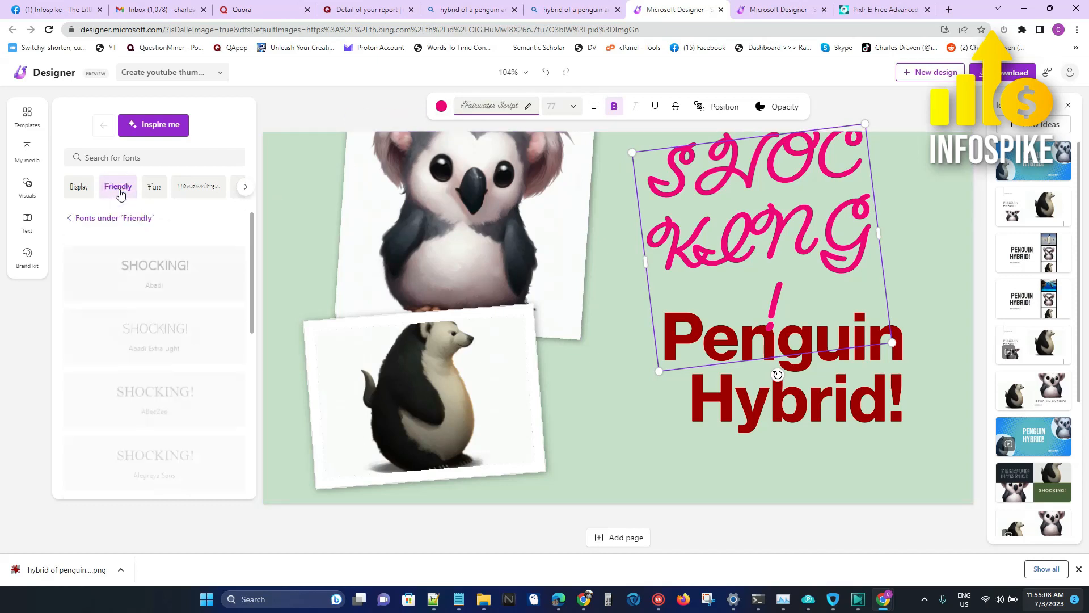
pyautogui.scroll(3)
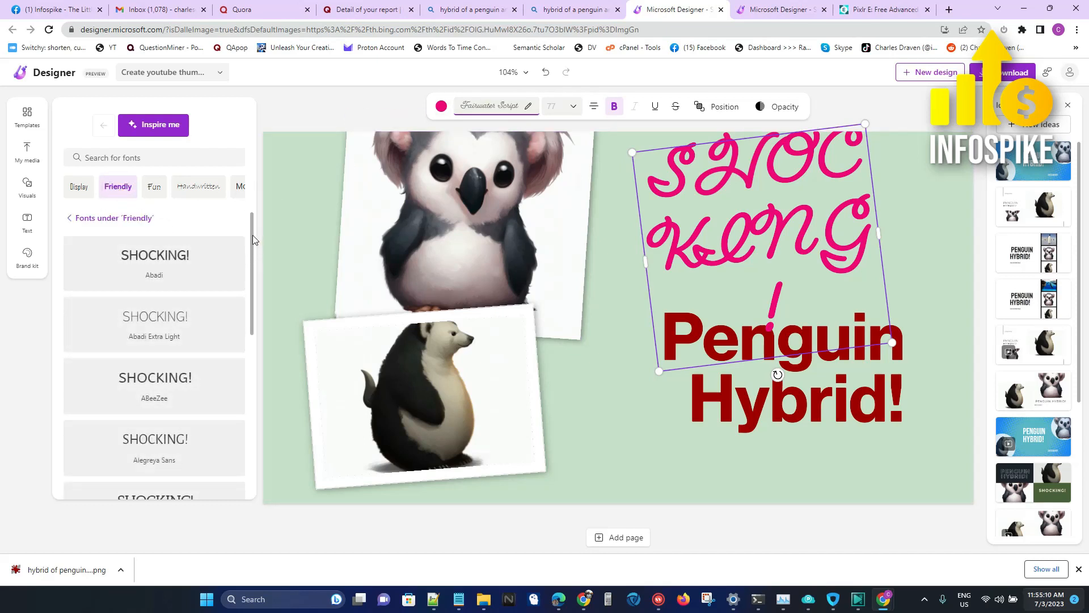
pyautogui.scroll(-3)
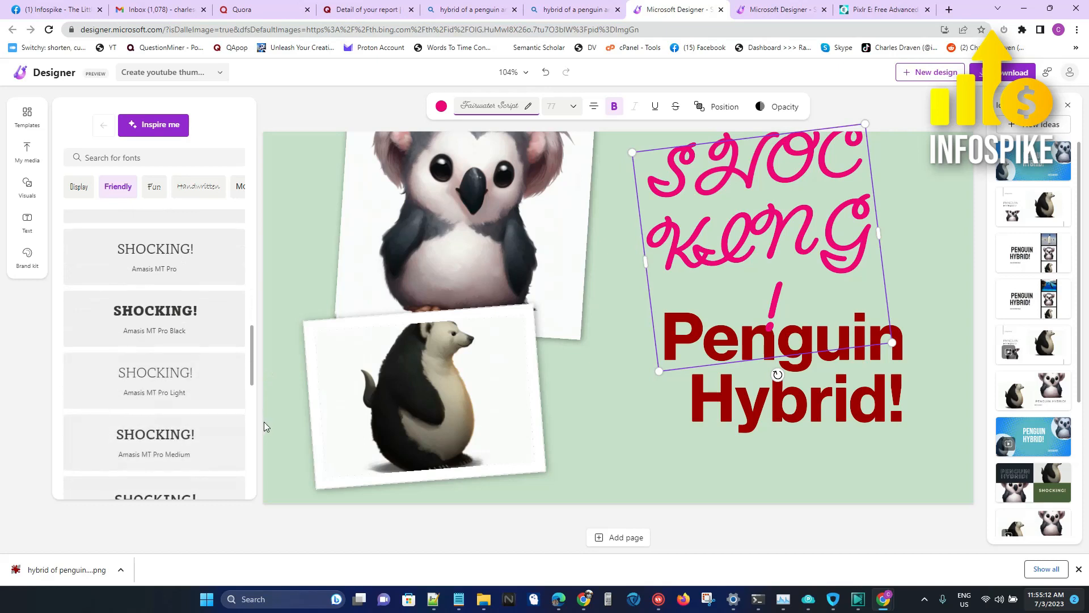
pyautogui.scroll(-3)
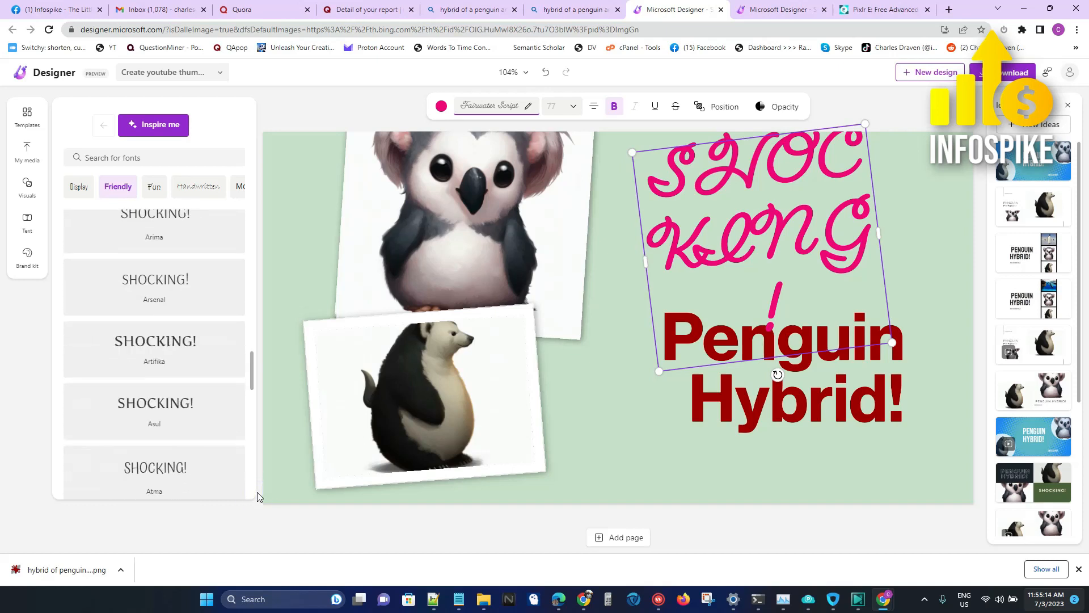
pyautogui.scroll(-3)
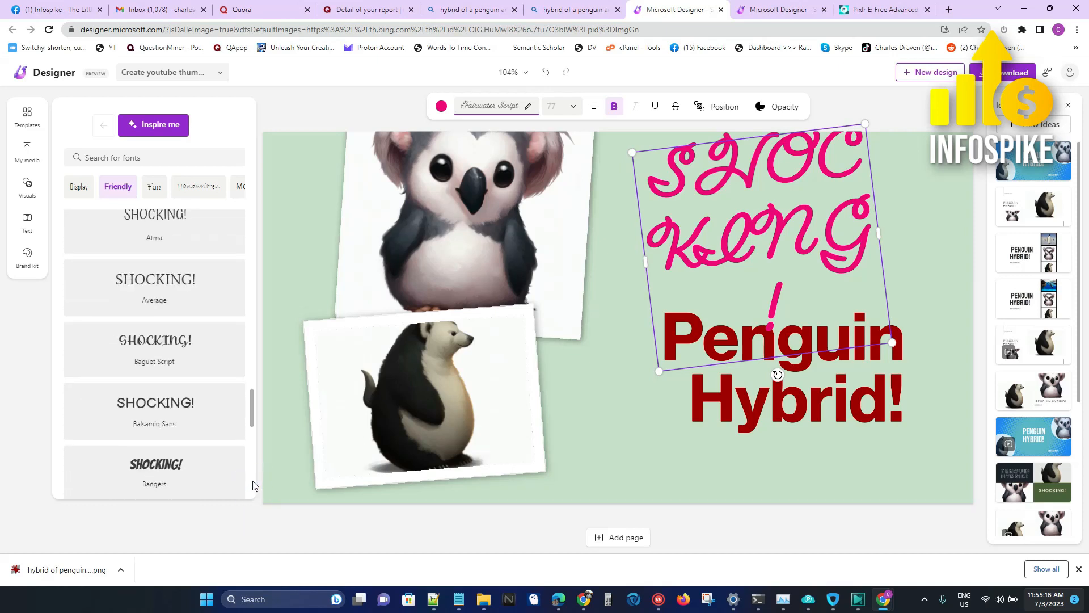
pyautogui.click(154, 472)
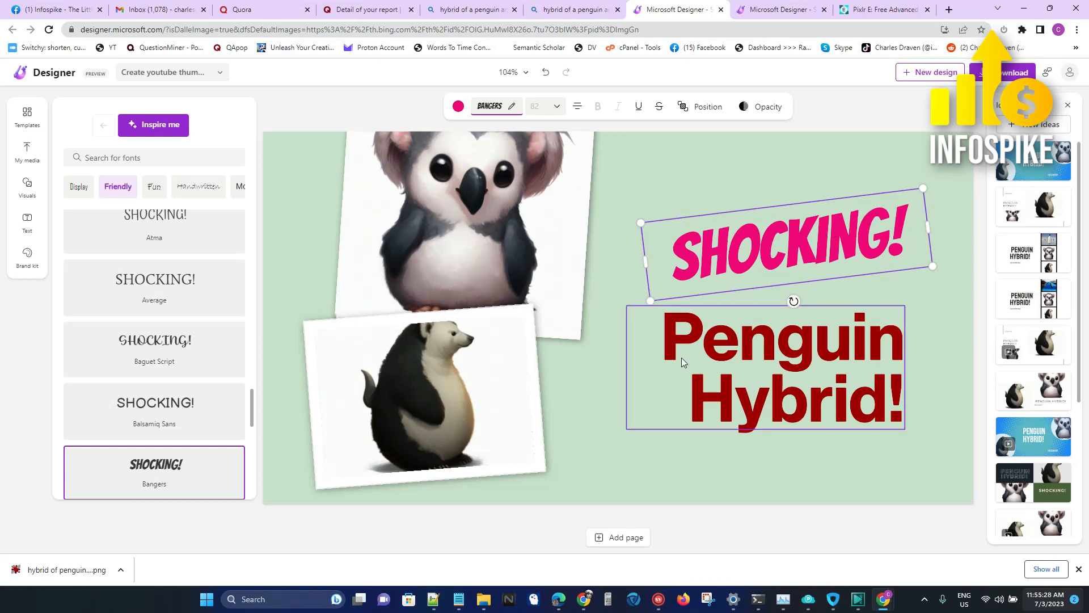
# Recolor the thumbnail background from pale green through light purple to a custom deep blue.
pyautogui.click(625, 455)
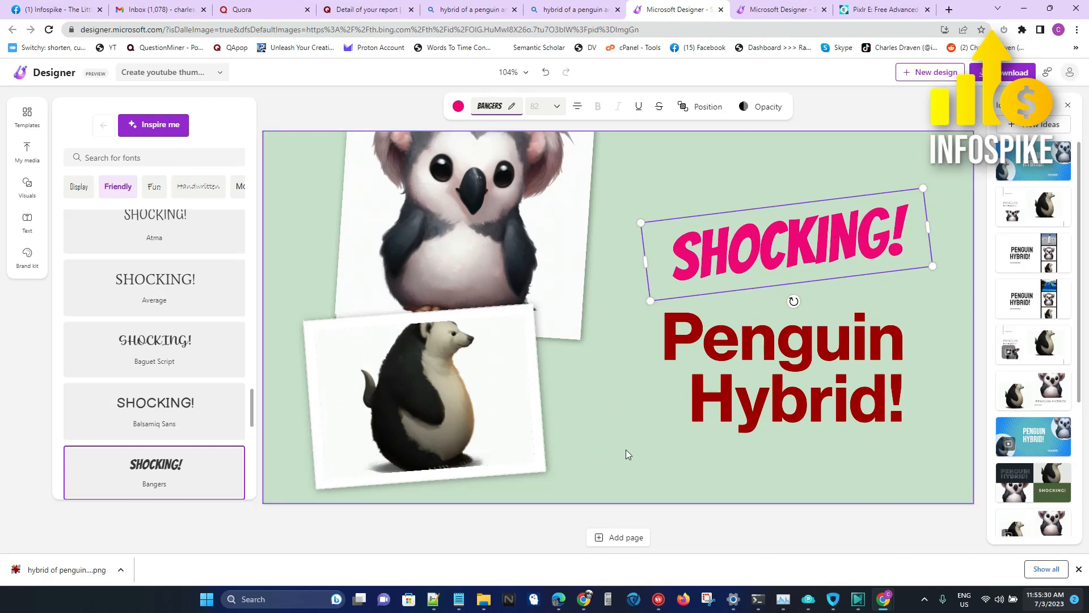
pyautogui.click(457, 107)
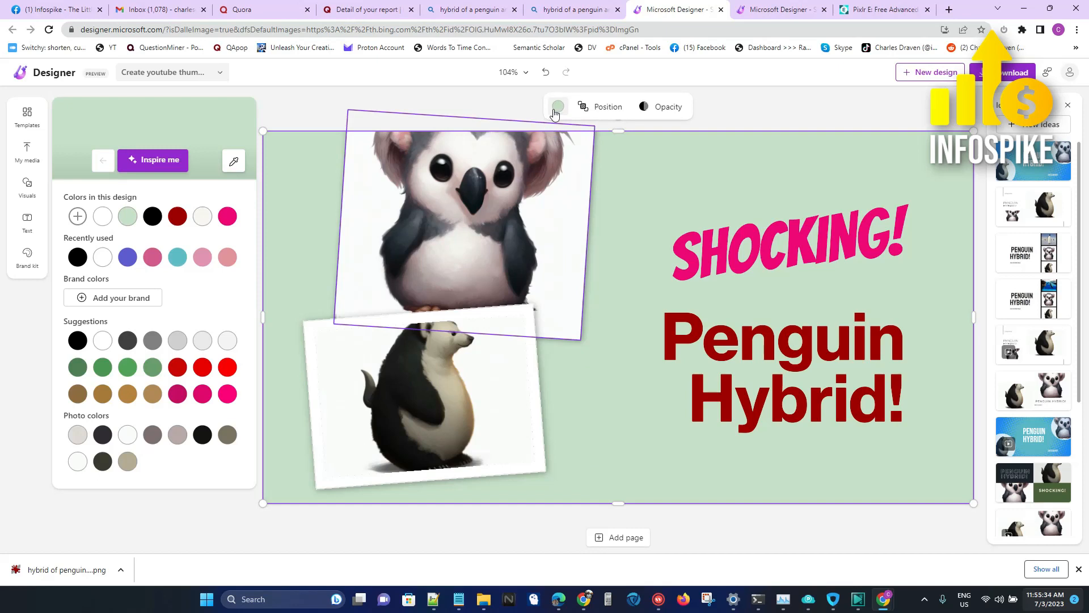
pyautogui.click(28, 221)
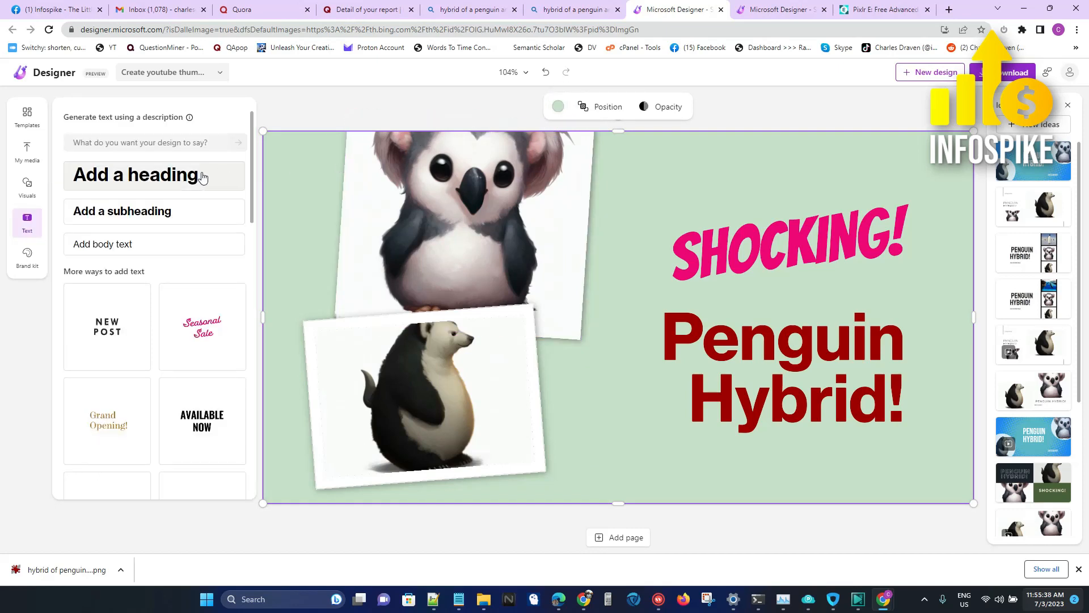
pyautogui.click(559, 107)
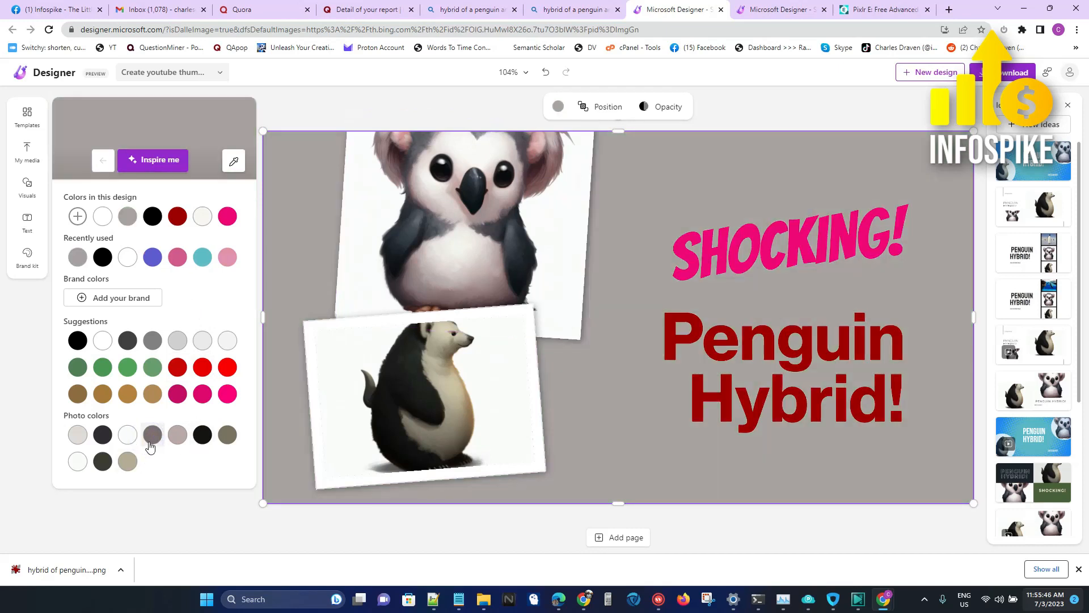
pyautogui.moveTo(183, 405)
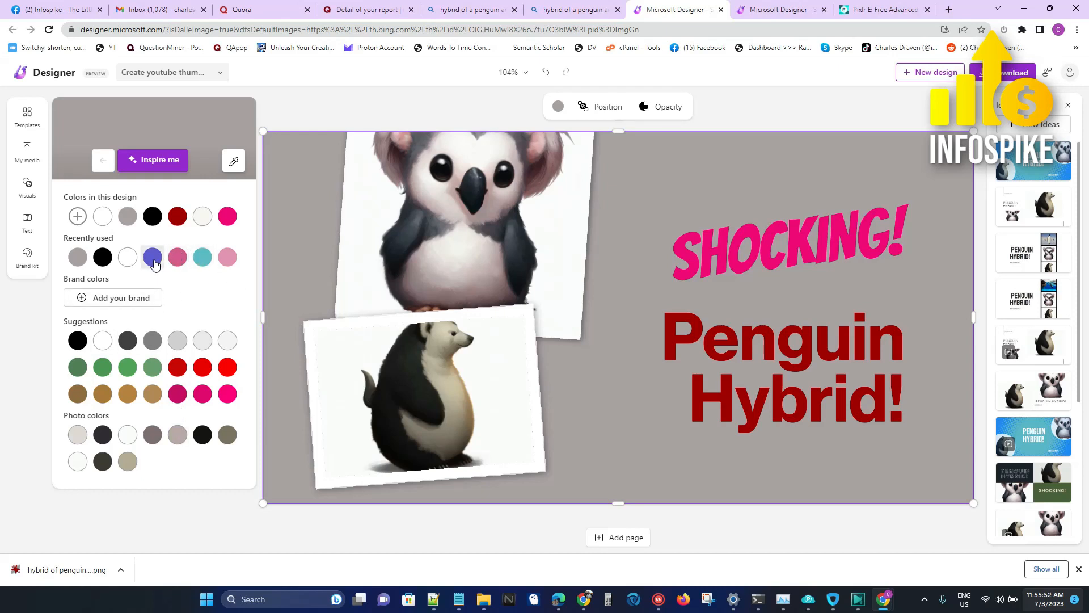
pyautogui.click(154, 258)
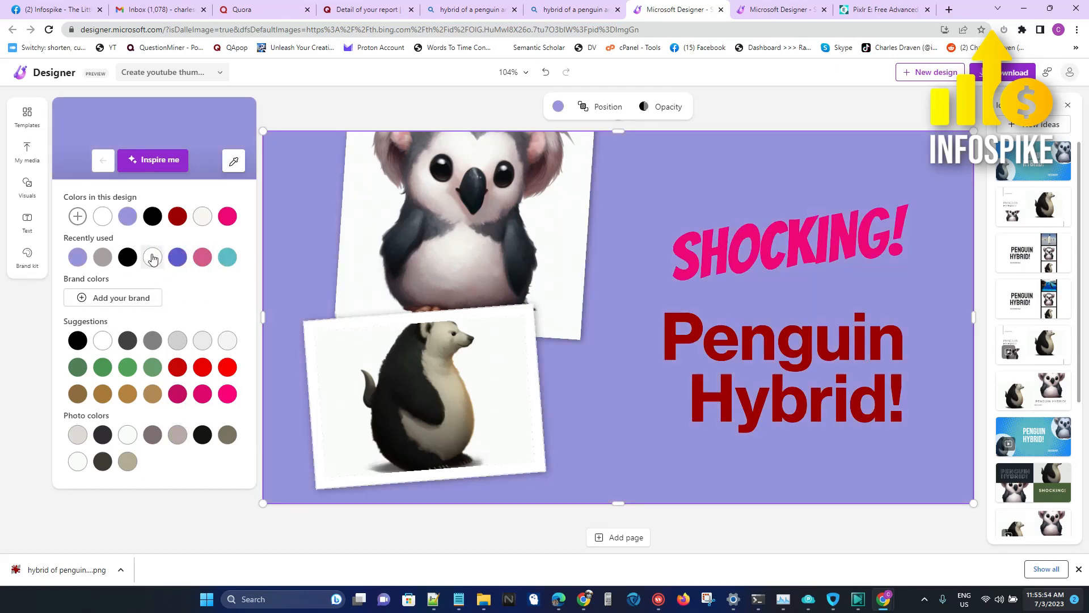
pyautogui.moveTo(77, 216)
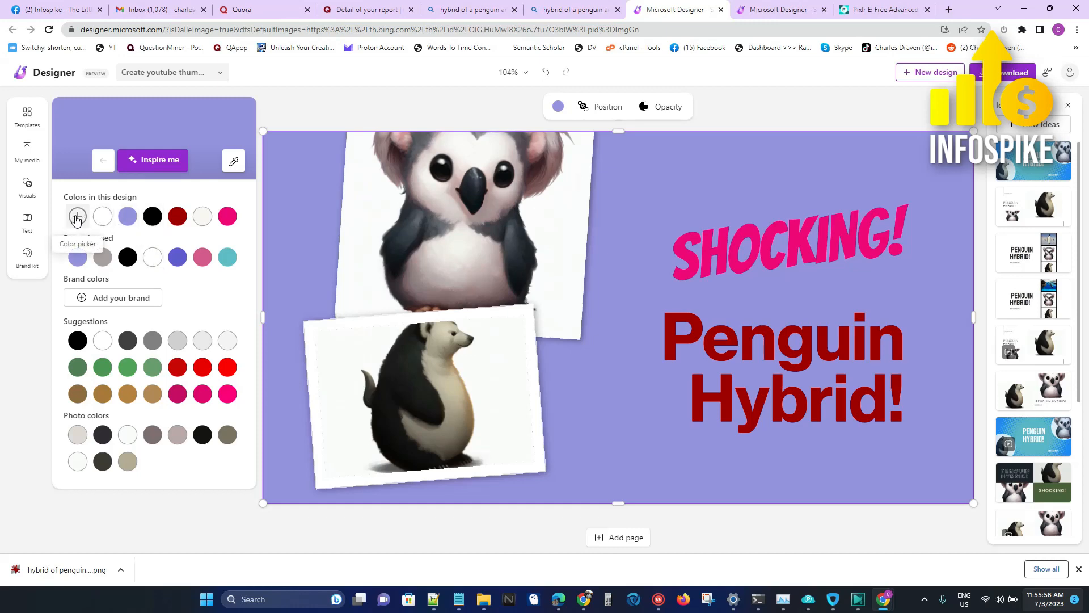
pyautogui.click(76, 215)
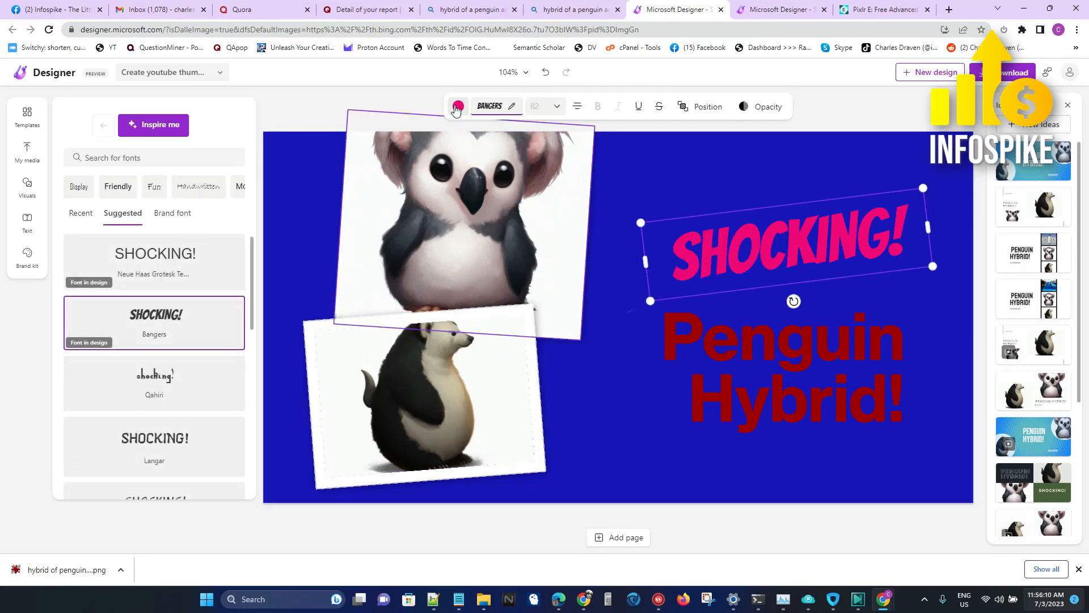
# Make the SHOCKING! title and the Penguin Hybrid! subtitle white.
pyautogui.click(456, 106)
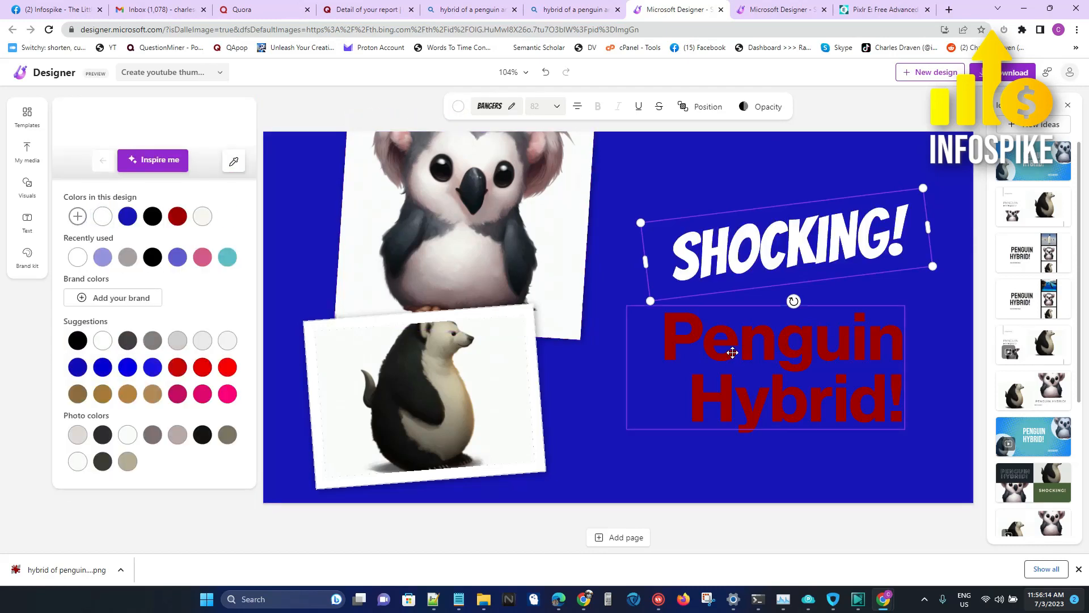
pyautogui.click(490, 107)
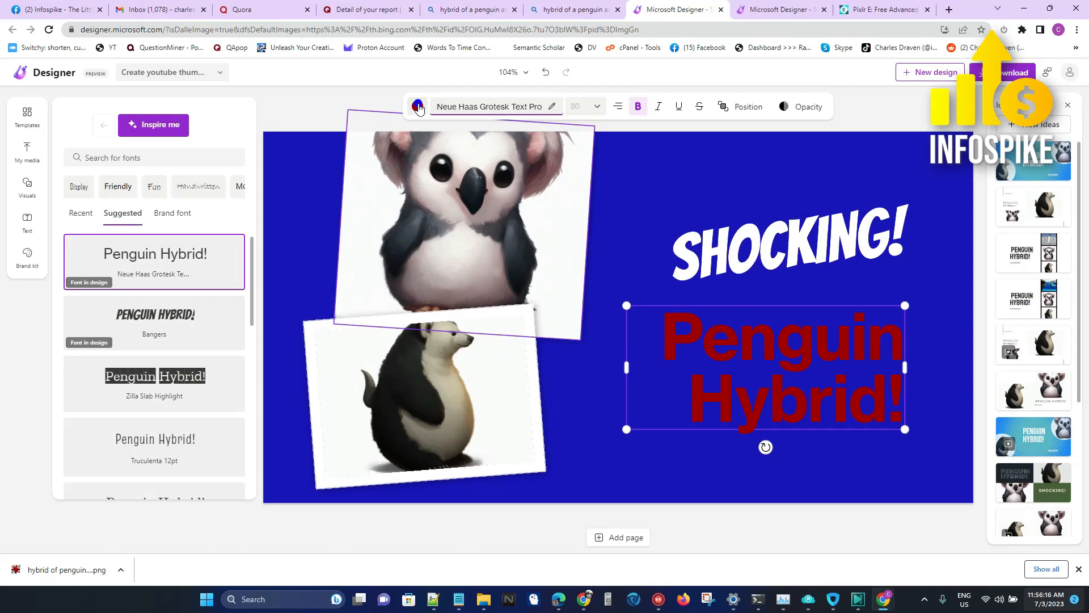
pyautogui.click(418, 106)
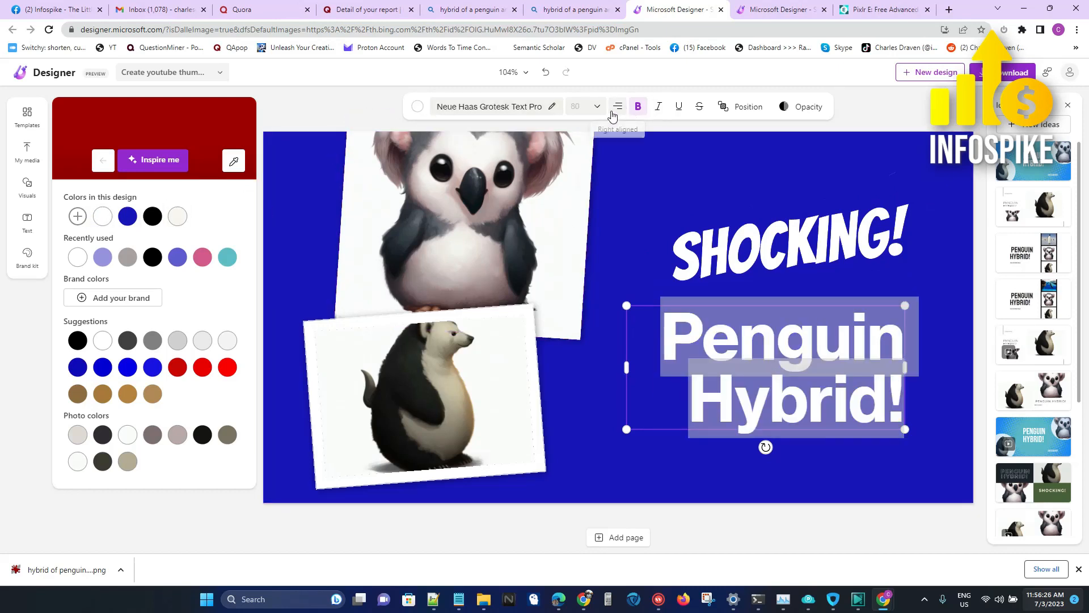
# Centre the subtitle and reword it to 'Penguin Hybrids'.
pyautogui.click(617, 106)
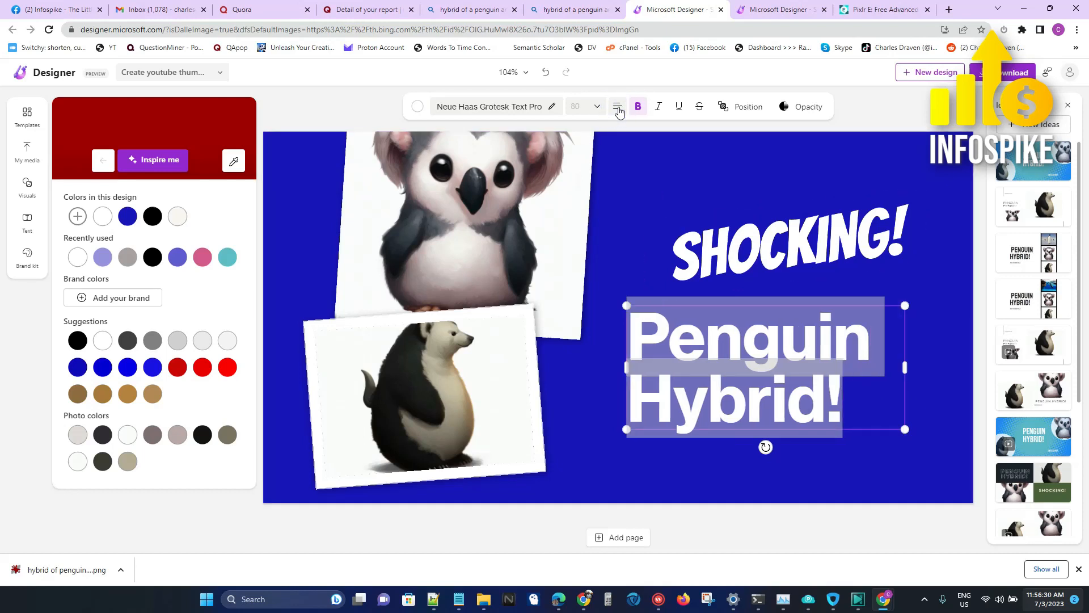
pyautogui.click(616, 107)
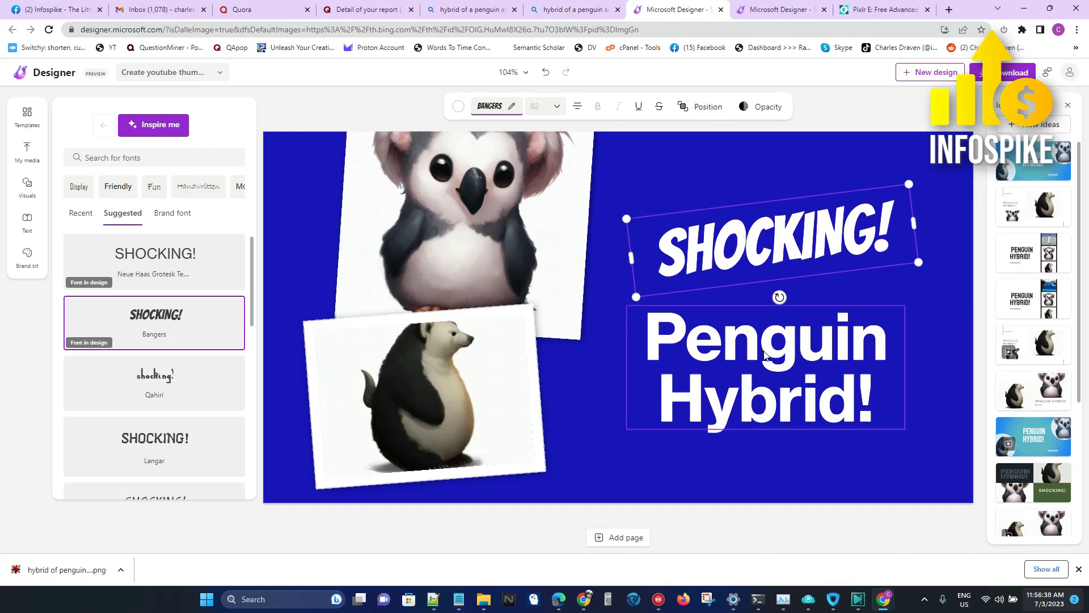
pyautogui.click(764, 368)
pyautogui.write('s')
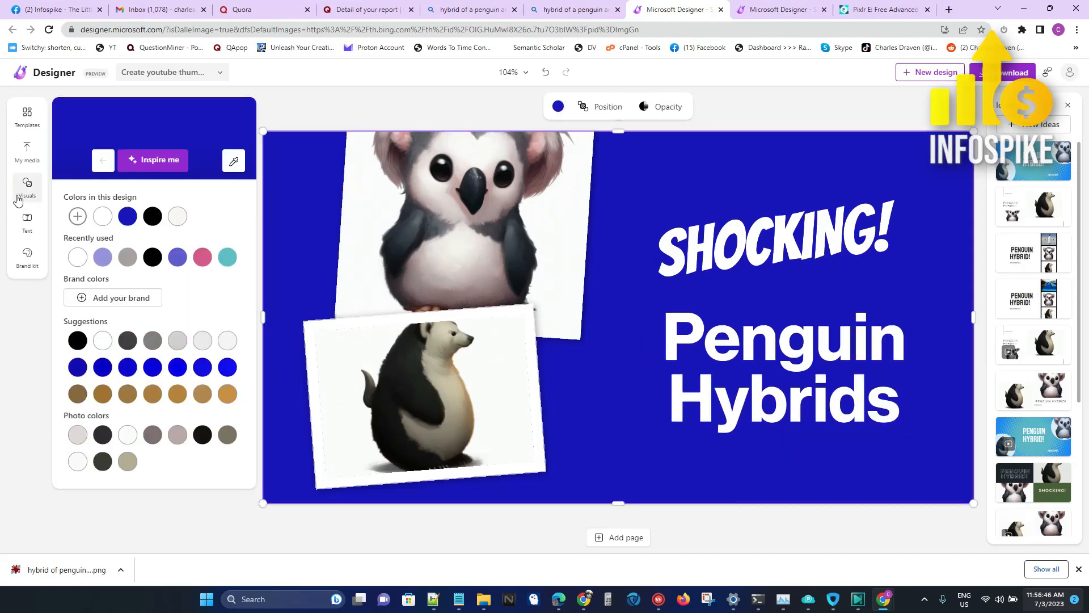
# Add a square from the Graphics shapes library onto the thumbnail.
pyautogui.click(26, 186)
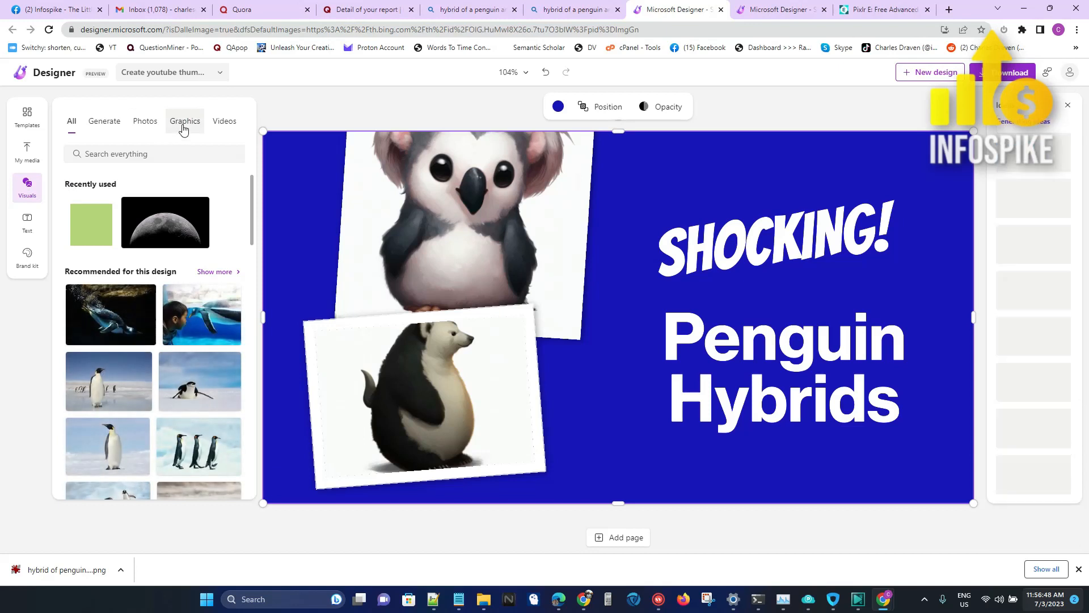
pyautogui.click(185, 121)
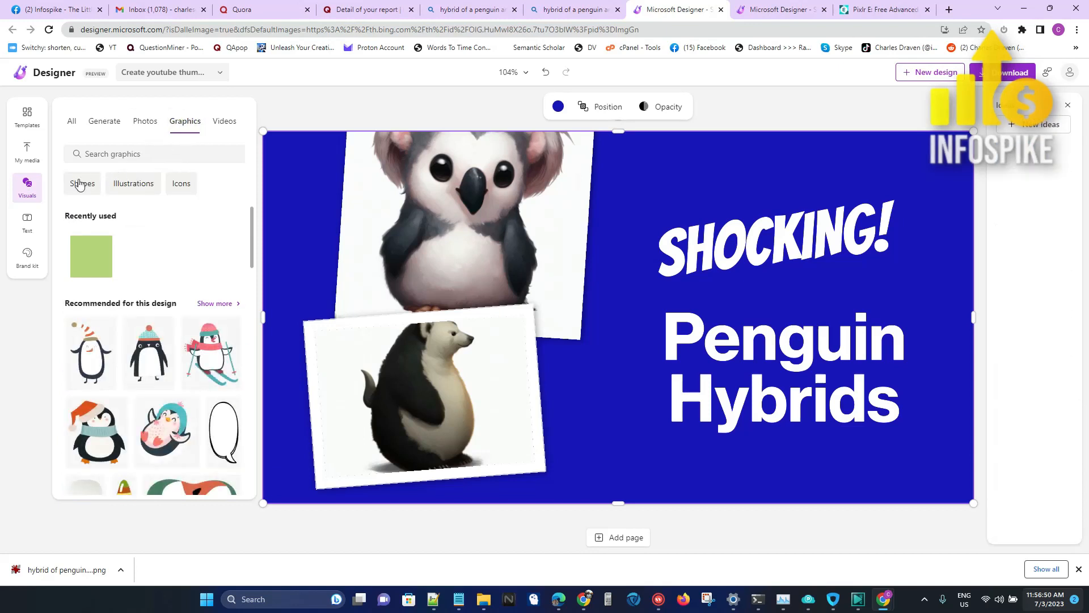
pyautogui.click(91, 257)
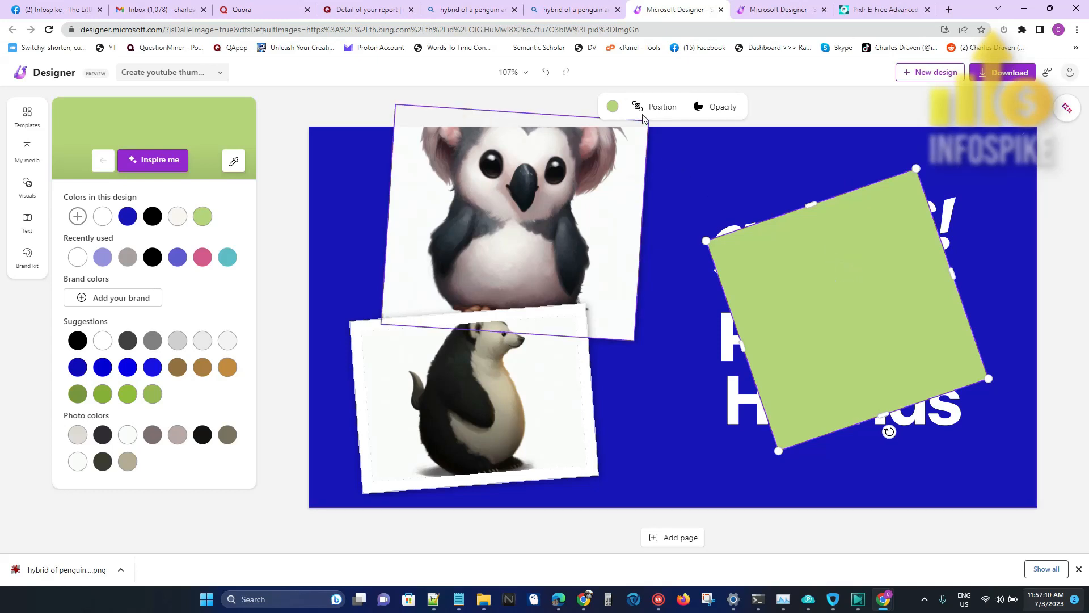
# Layer the square behind the white titles but above the background.
pyautogui.click(661, 107)
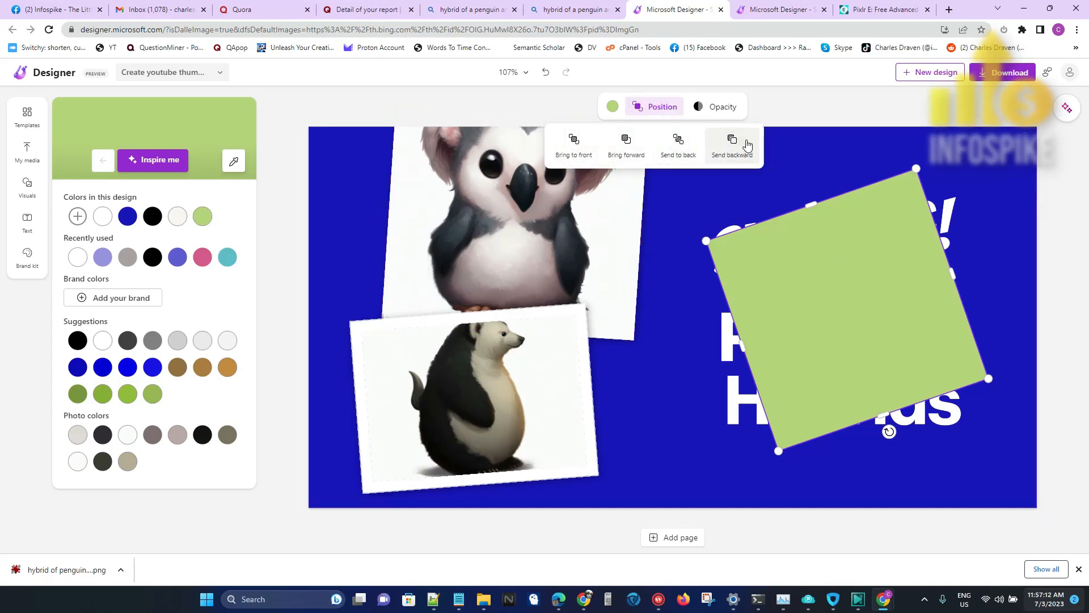
pyautogui.click(677, 143)
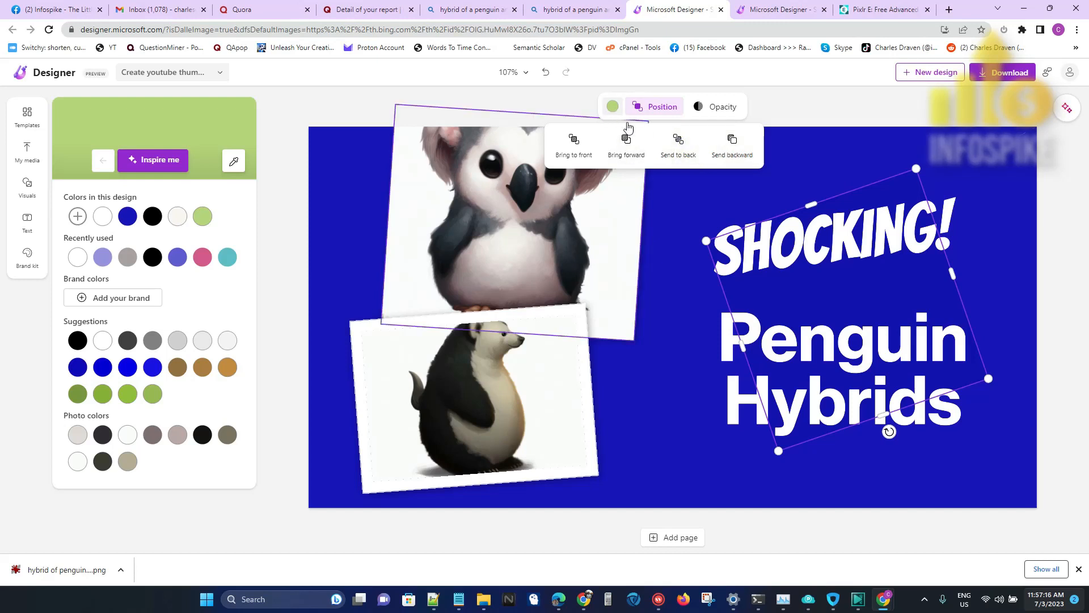
pyautogui.click(625, 143)
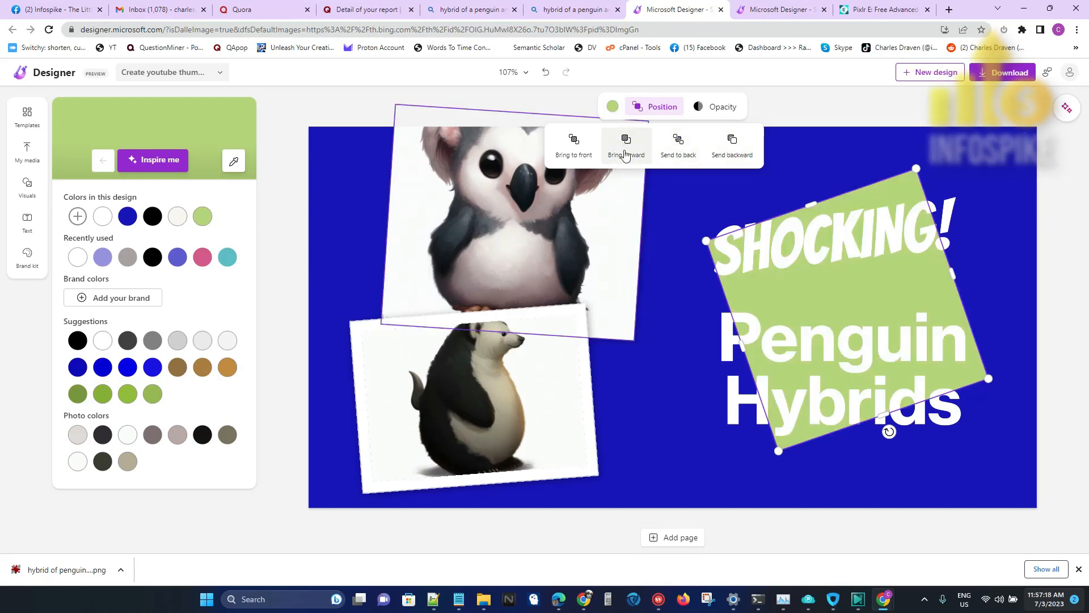
pyautogui.click(26, 188)
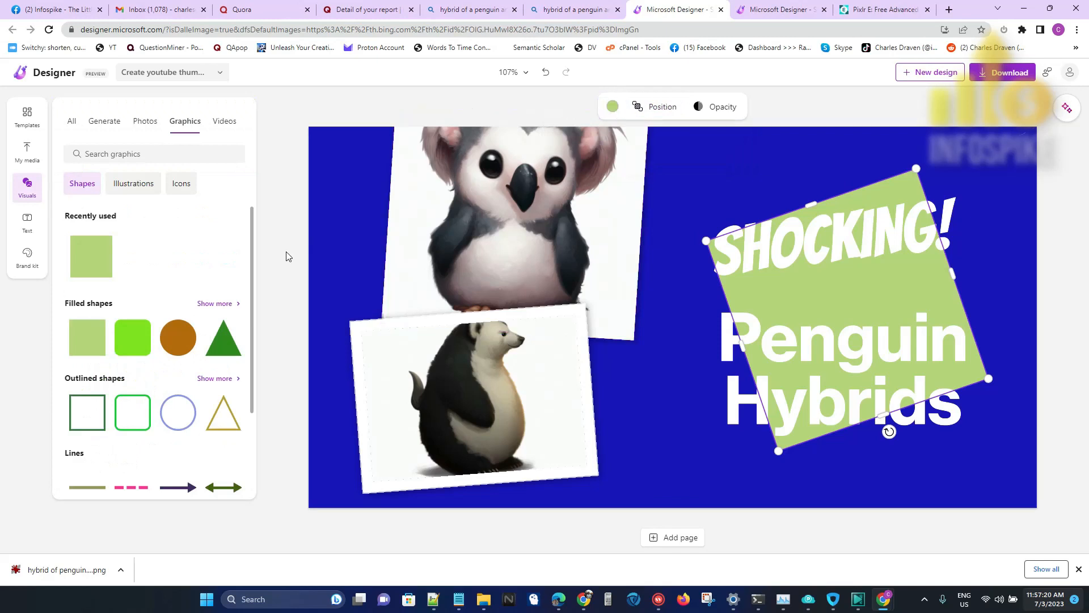
# Colour the square black and reshape it into a slanted backdrop for the titles.
pyautogui.click(612, 107)
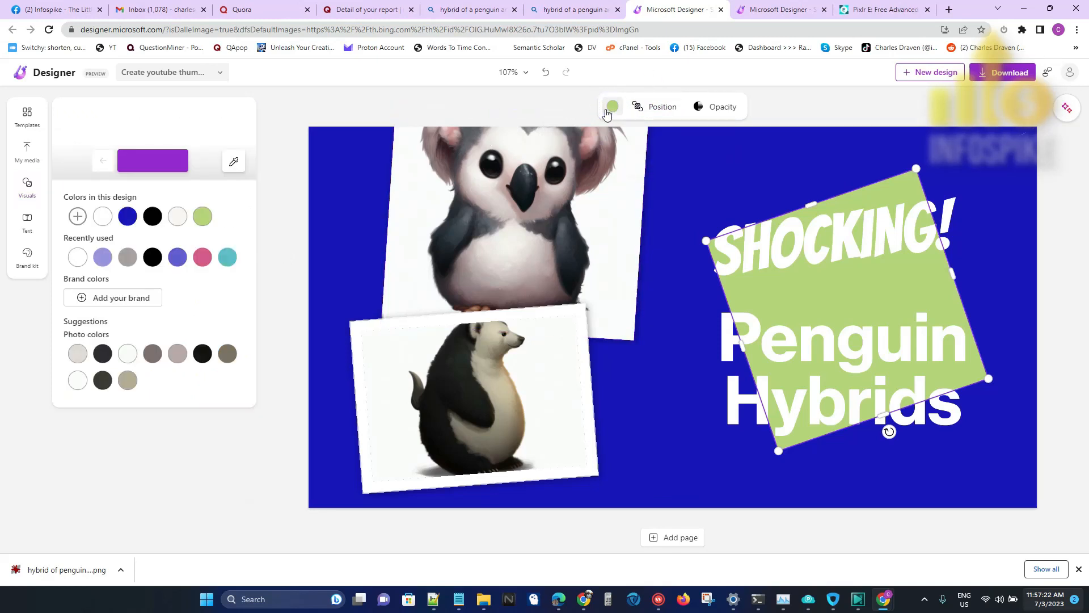
pyautogui.click(151, 216)
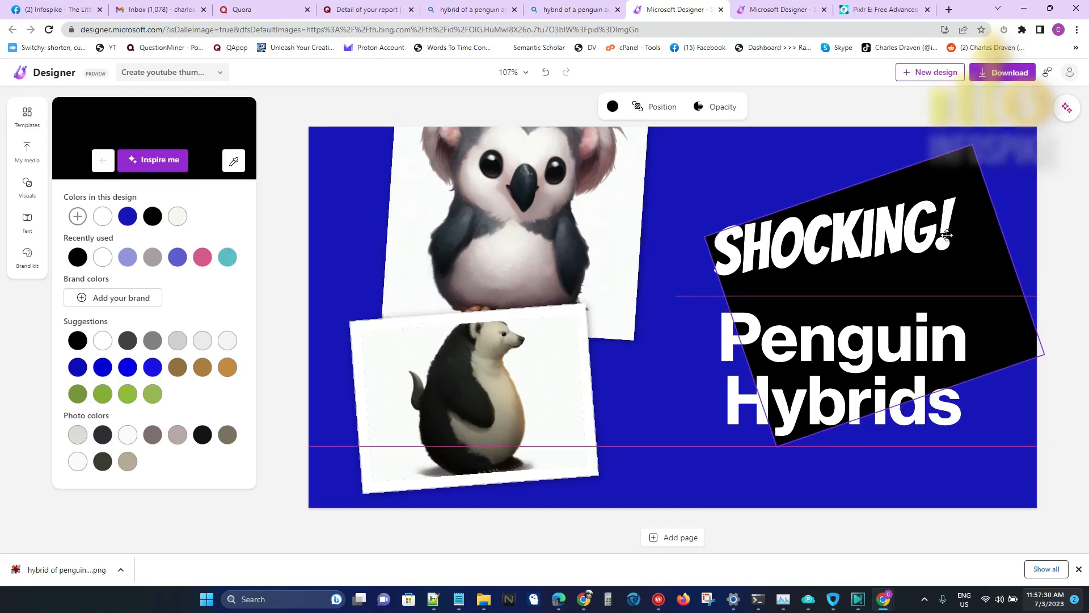
pyautogui.click(945, 235)
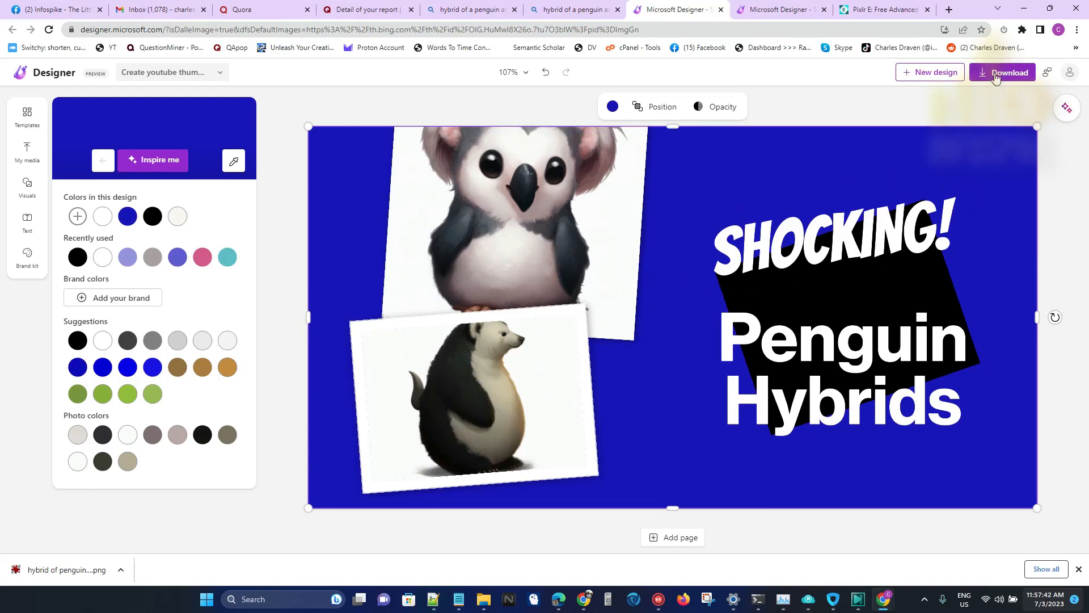
# Bring up the download options with PNG as the file type.
pyautogui.click(1007, 72)
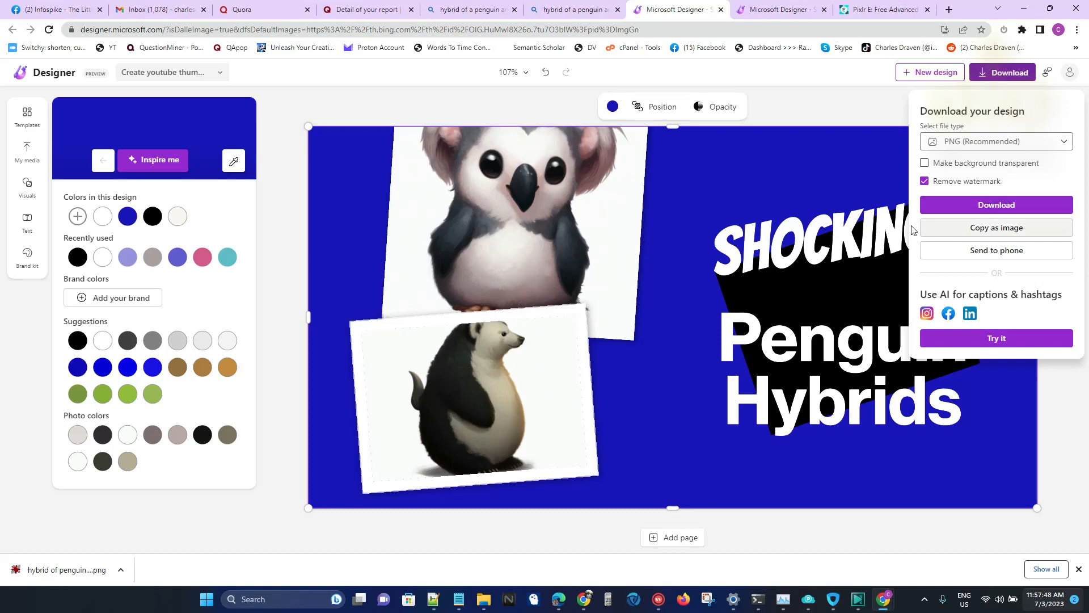
pyautogui.moveTo(838, 114)
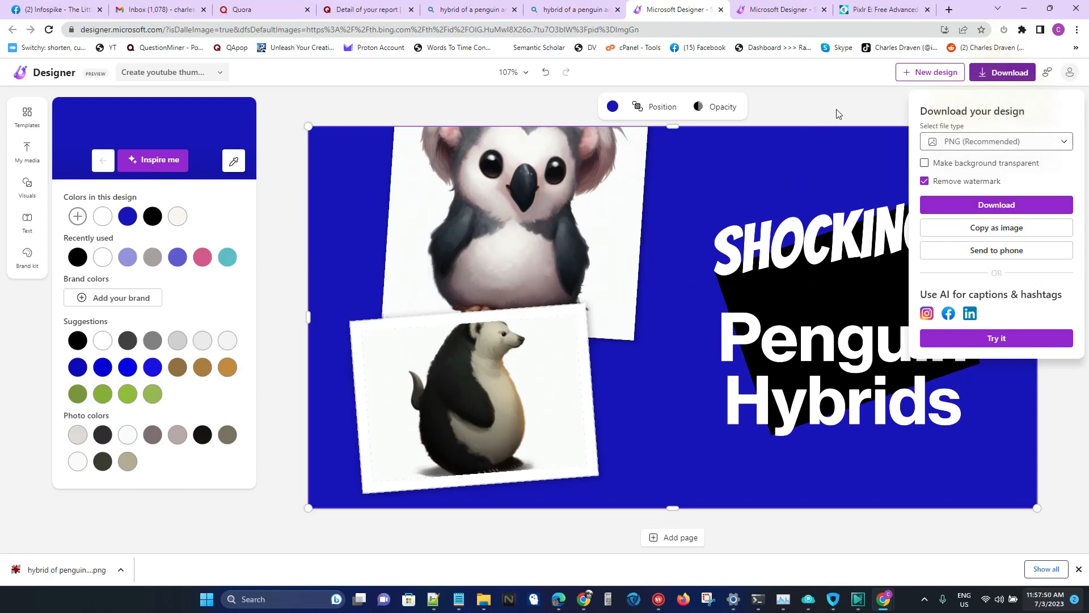